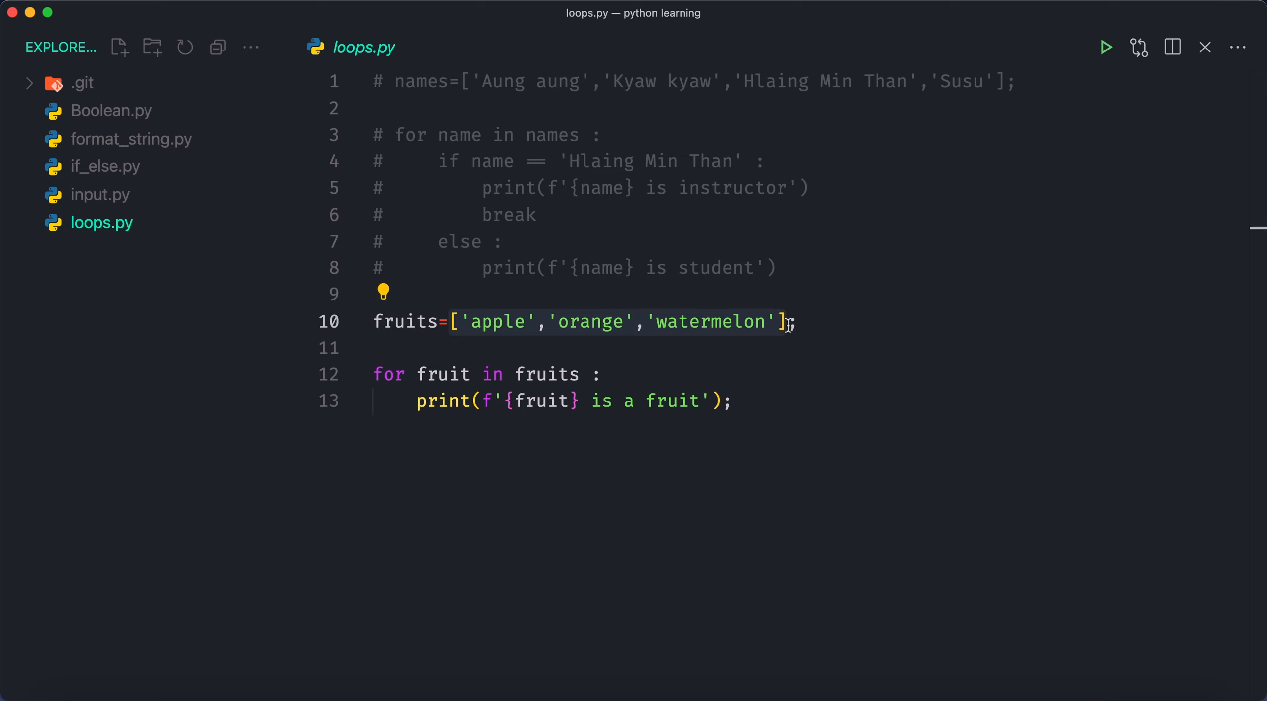
pyautogui.moveTo(745, 395)
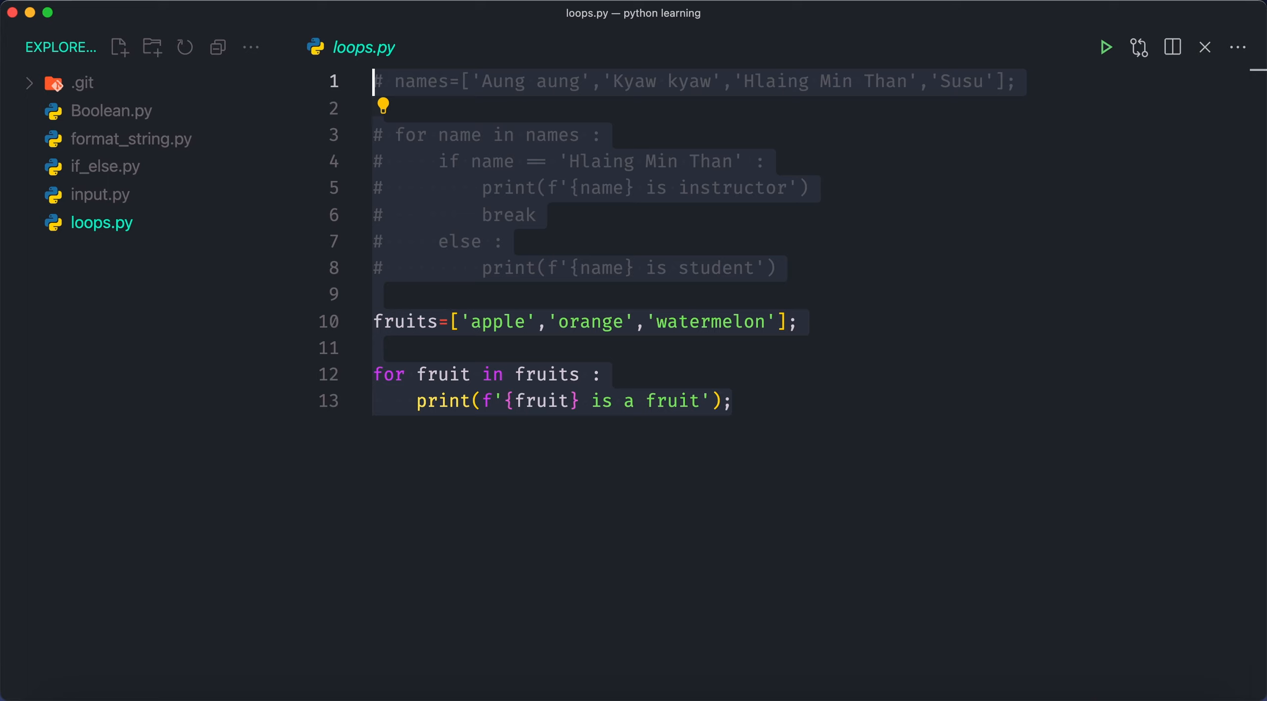
# Replace the old fruit loop code in loops.py with a '# while loop' comment
pyautogui.write('while loop')
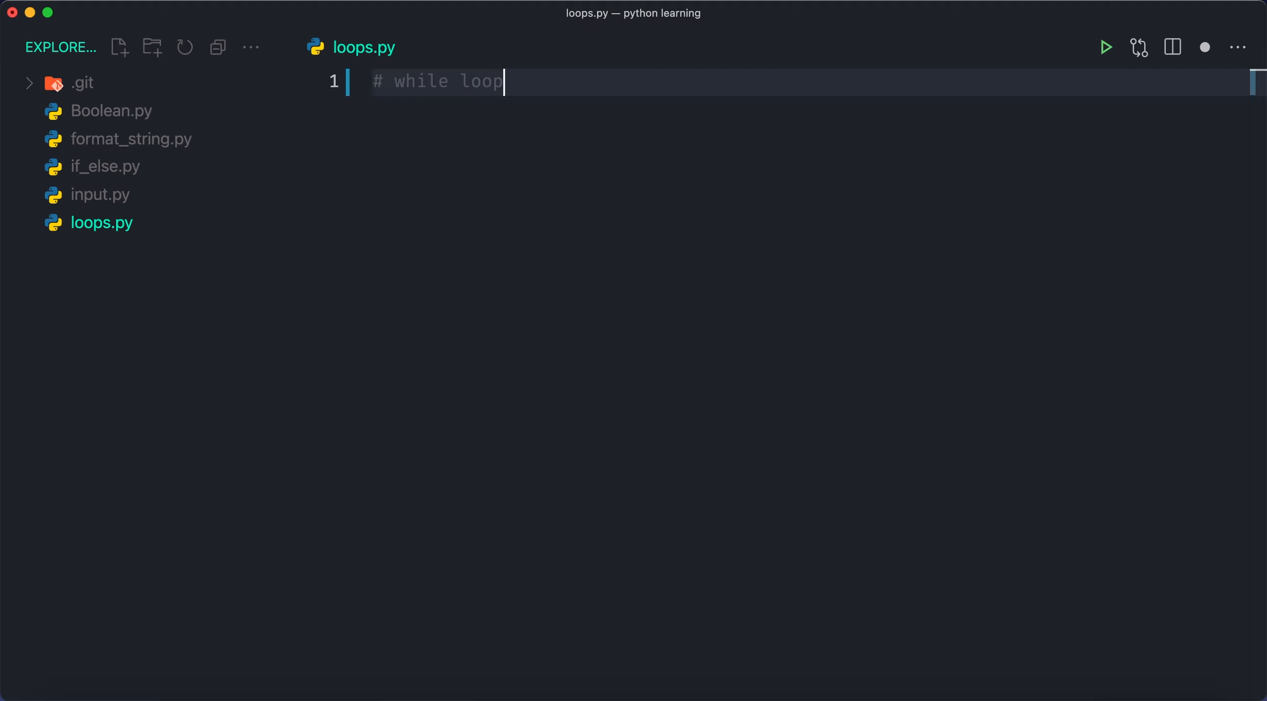
# Write 'while 0<10 :' with print('hi') as the indented loop body
pyautogui.write('while')
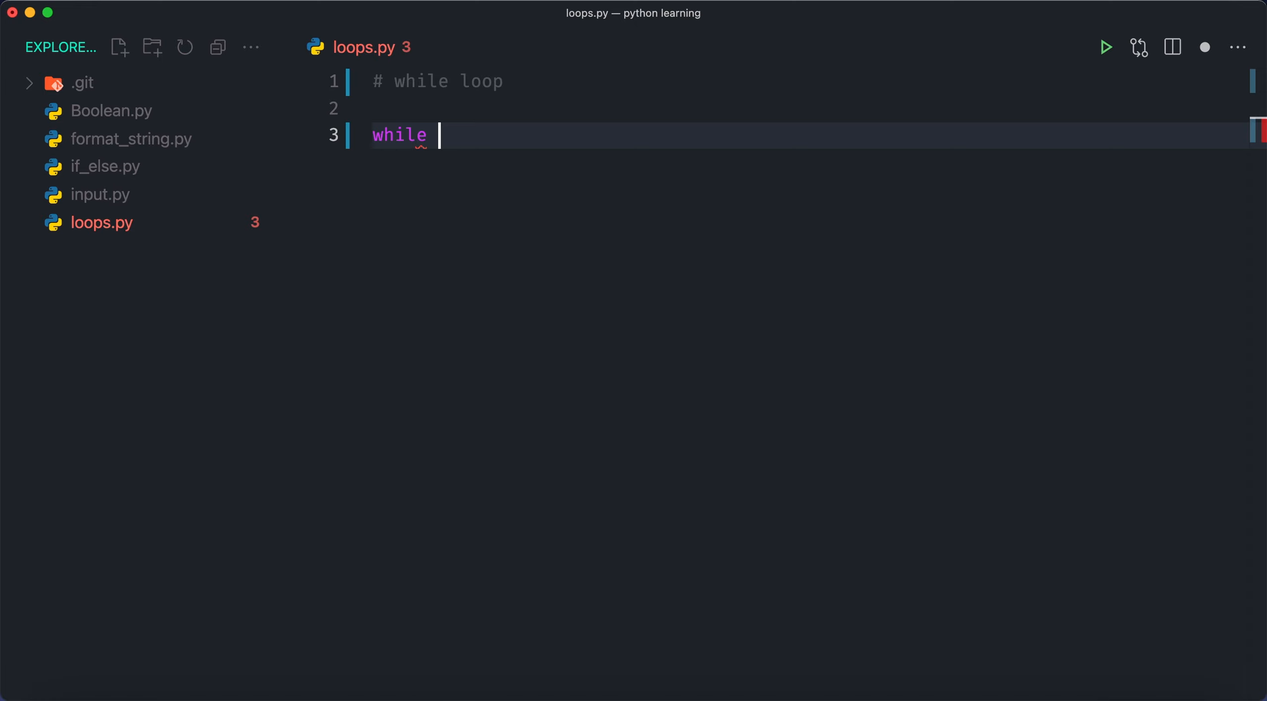
pyautogui.write('0')
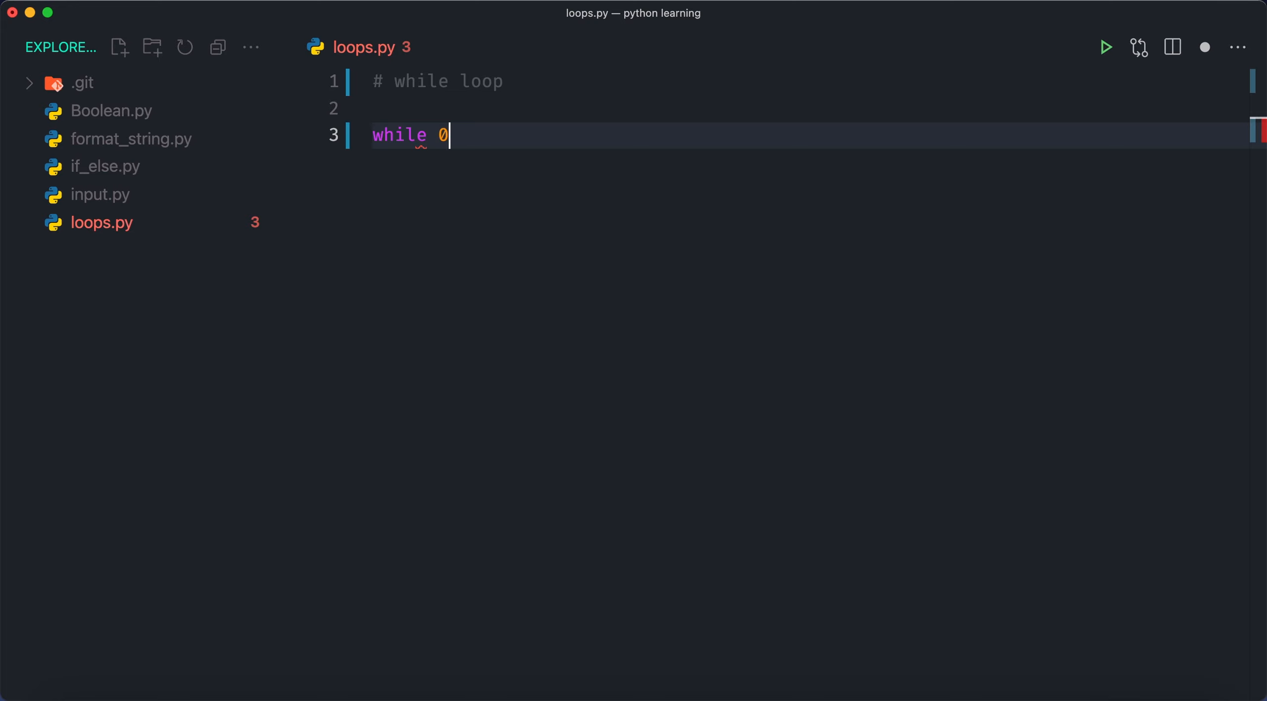
pyautogui.write('<10')
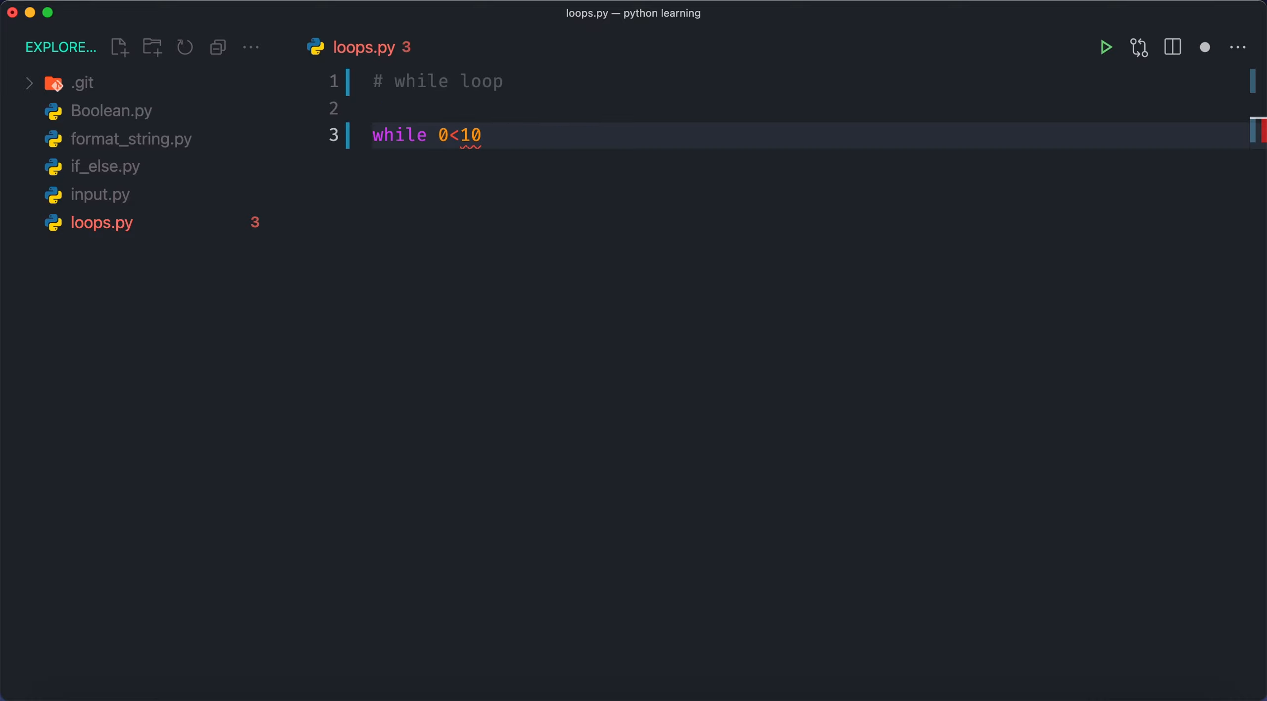
pyautogui.write(':')
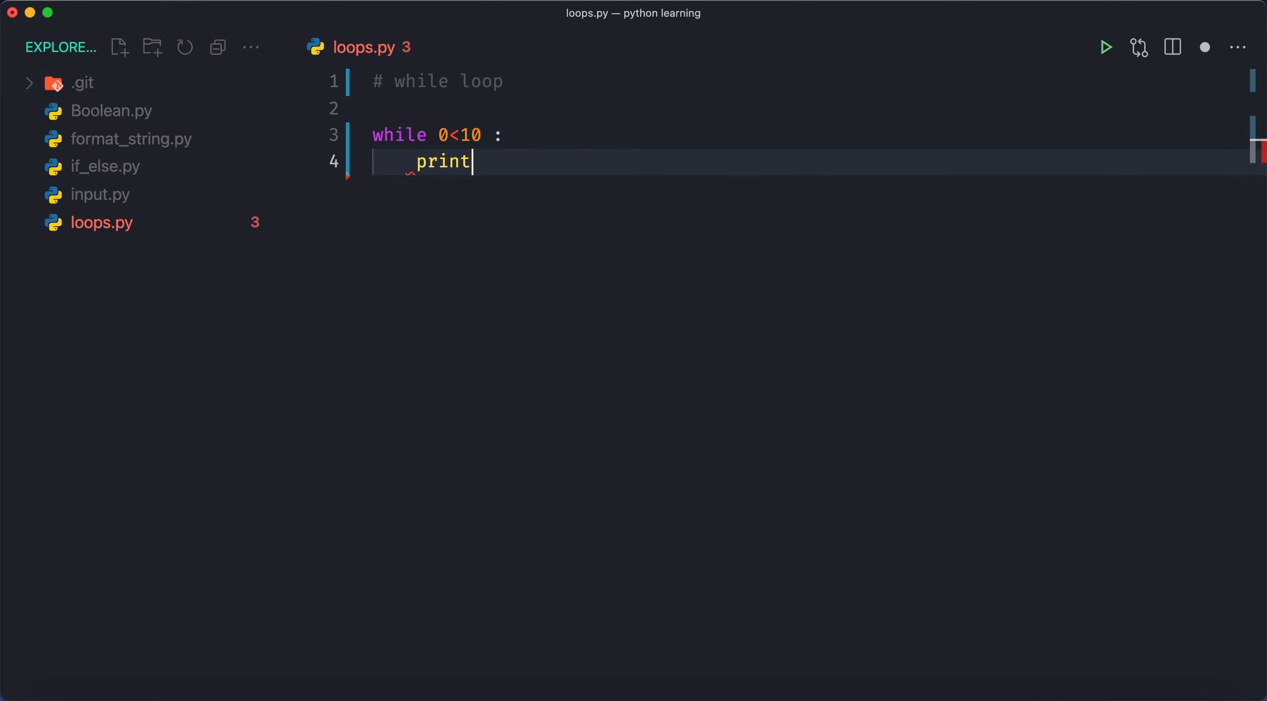
pyautogui.write("('hi')")
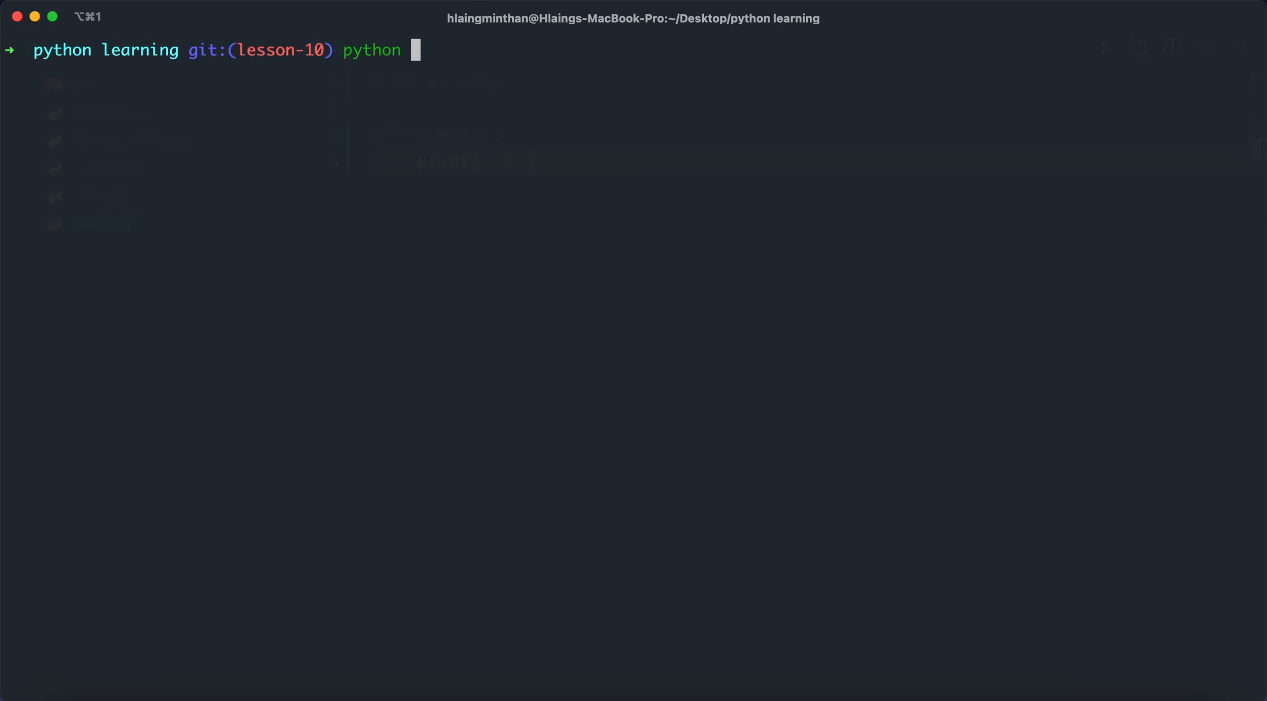
# Run 'python loops.py' in iTerm2, stop it, then delete the 0 from the condition
pyautogui.press('ctrl+c')
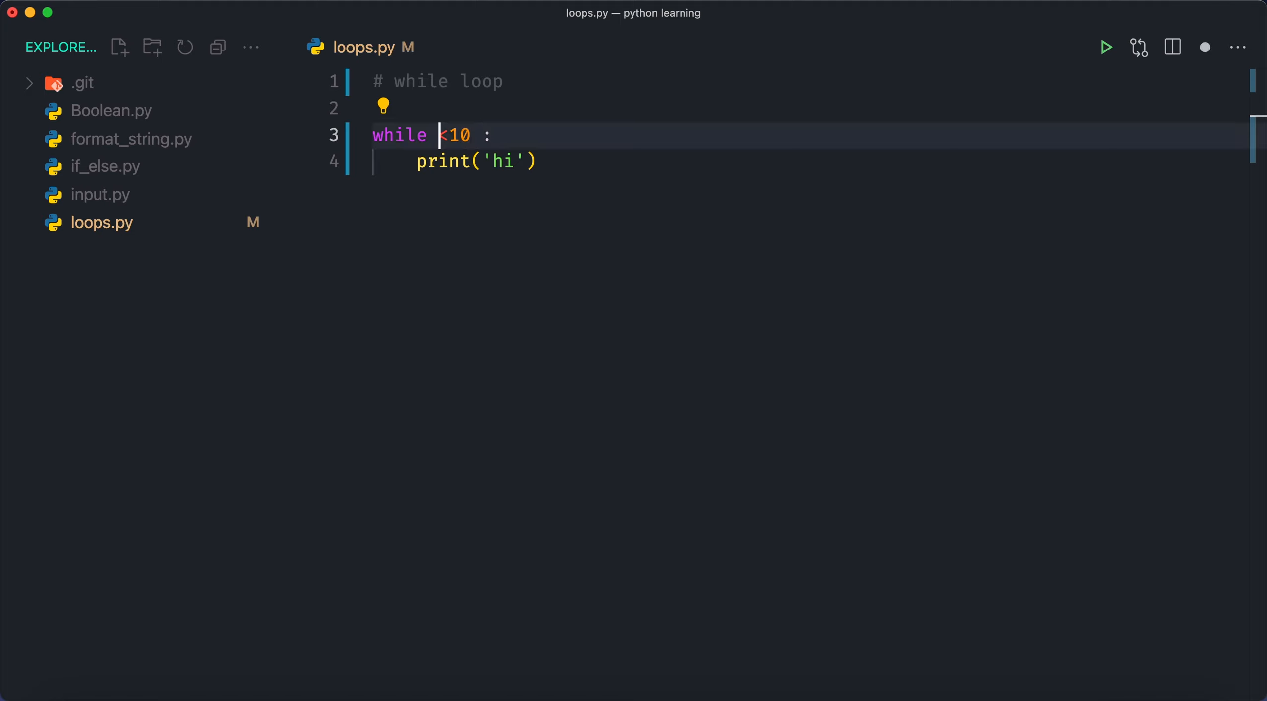
# Add num=0 above the loop and change the condition to 'while num<10 :'
pyautogui.write('num')
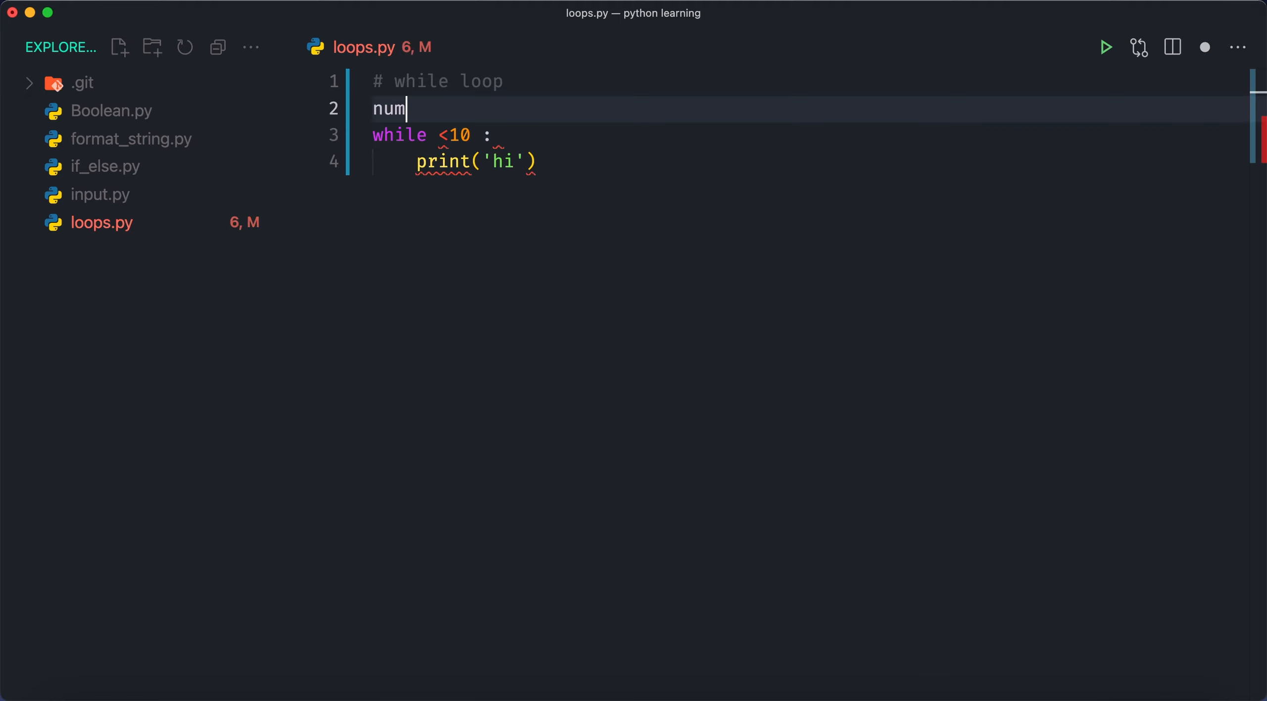
pyautogui.write('=0')
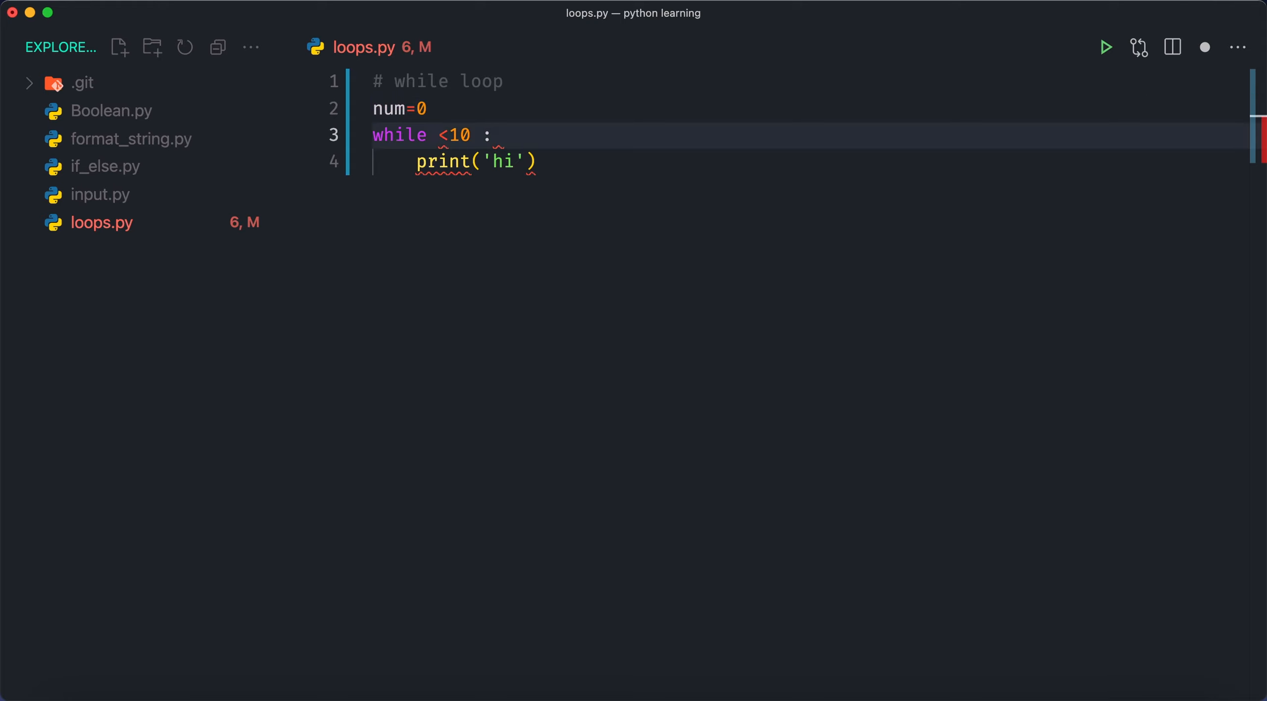
pyautogui.write('num')
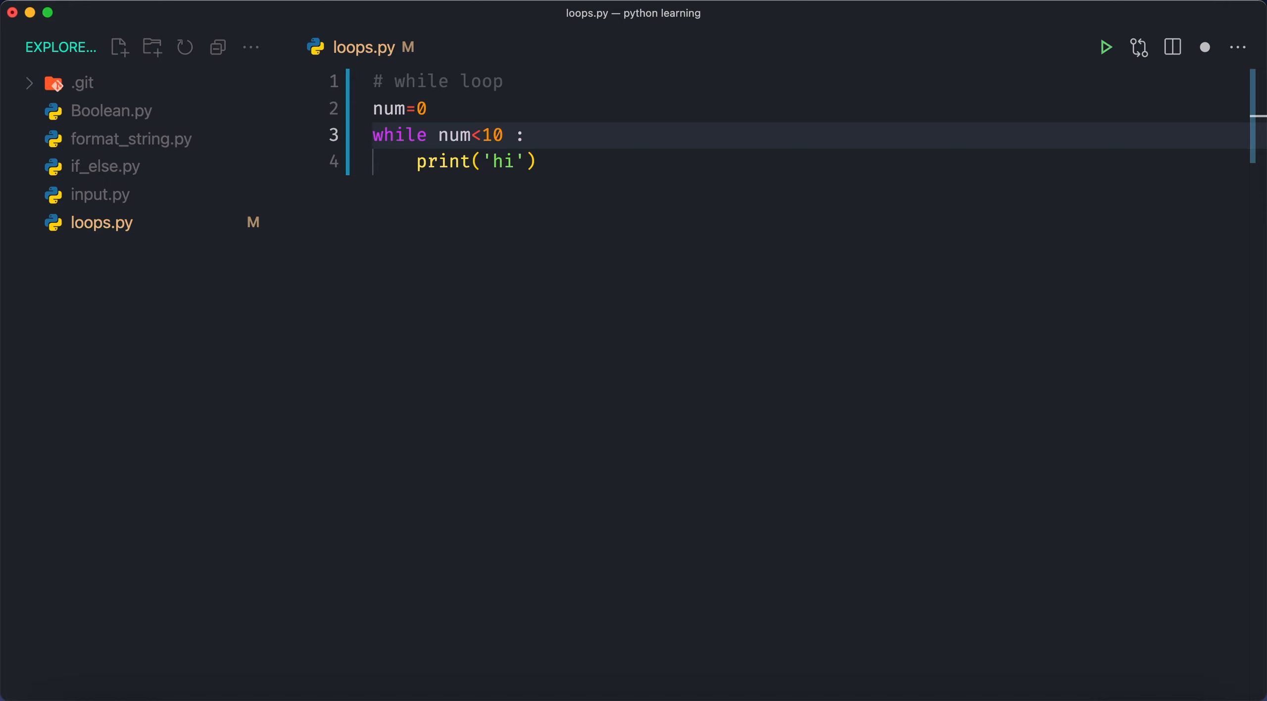
pyautogui.moveTo(410, 63)
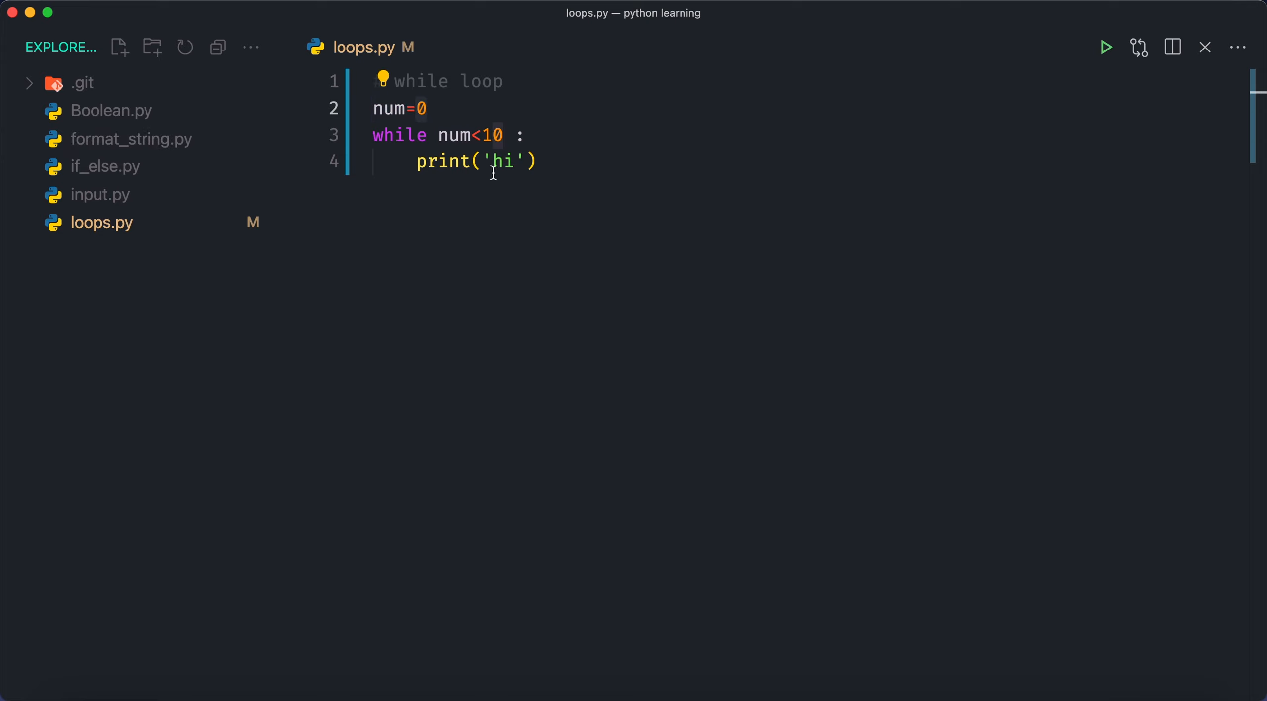
pyautogui.moveTo(398, 148)
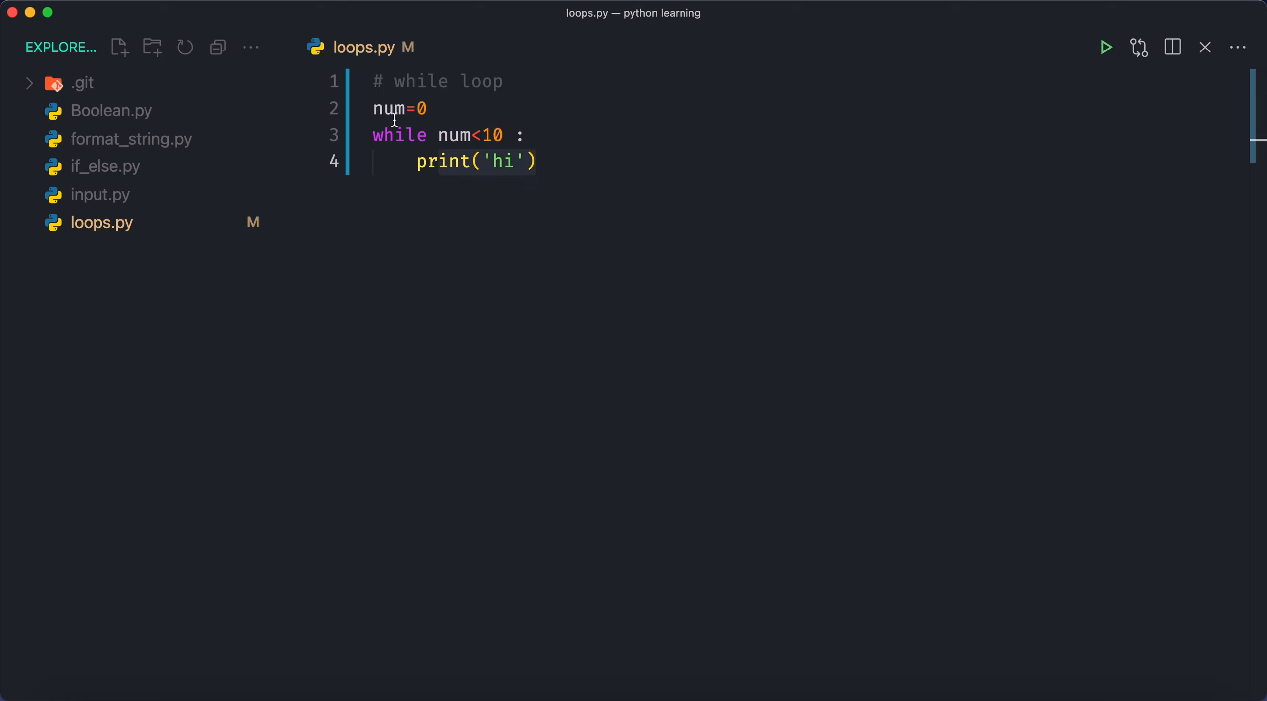
# Add 'num+=1;' to the loop body and change the starting value to num=1
pyautogui.doubleClick(389, 108)
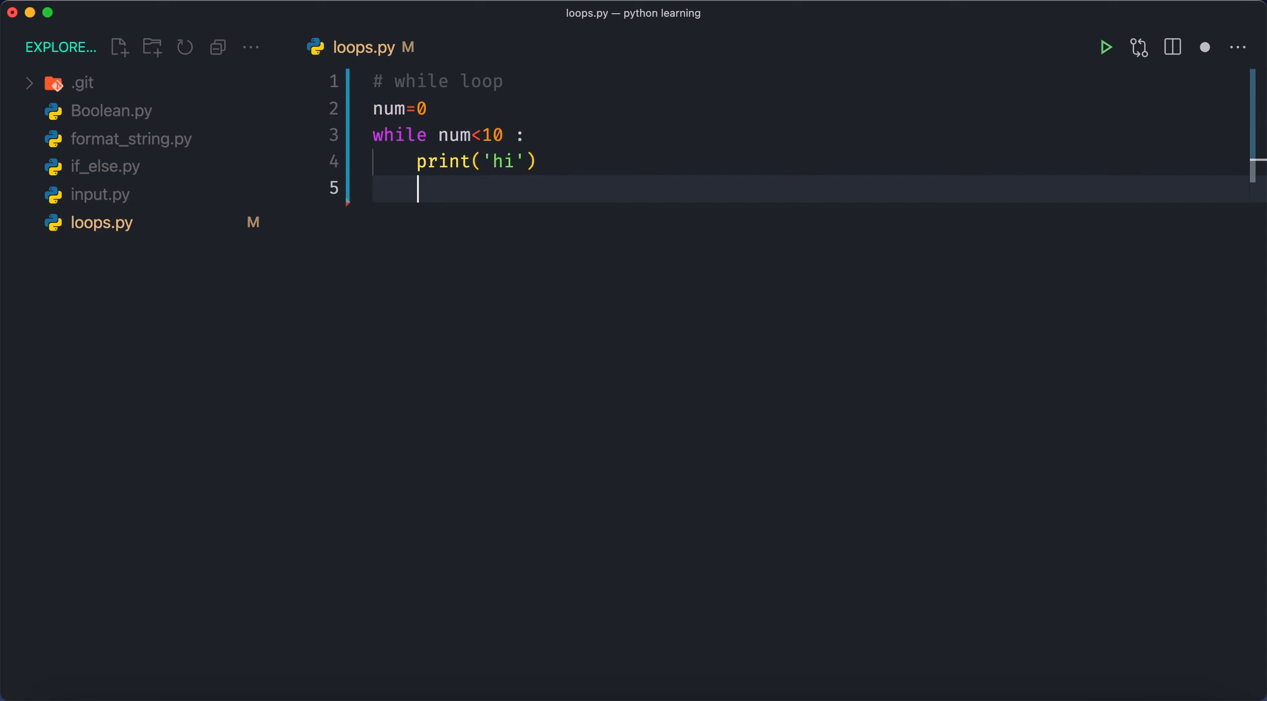
pyautogui.write('num')
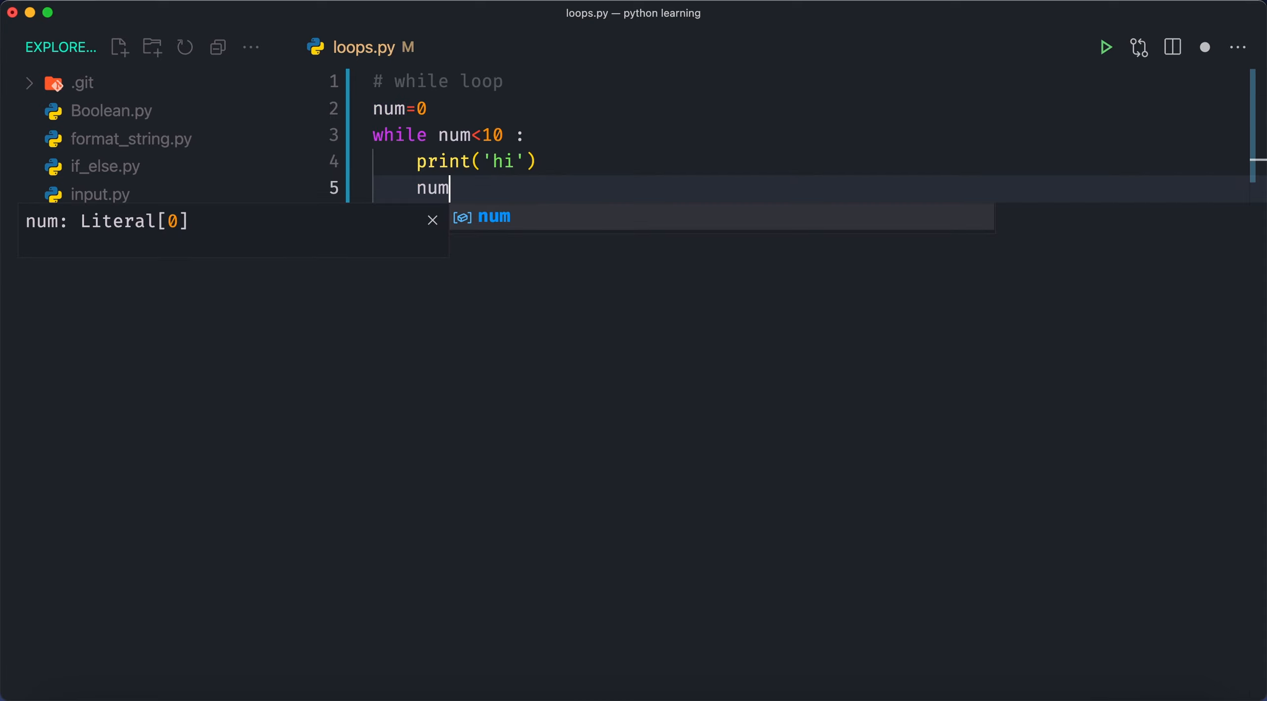
pyautogui.write('+=1;')
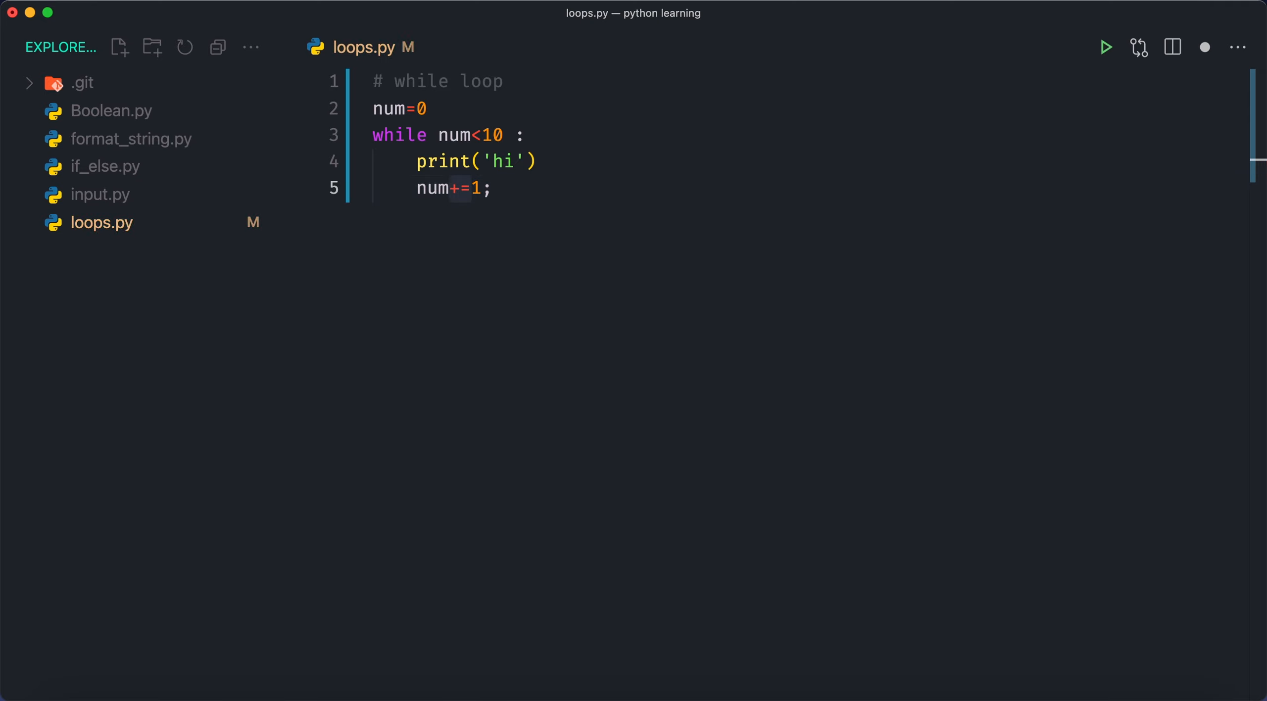
pyautogui.moveTo(412, 186)
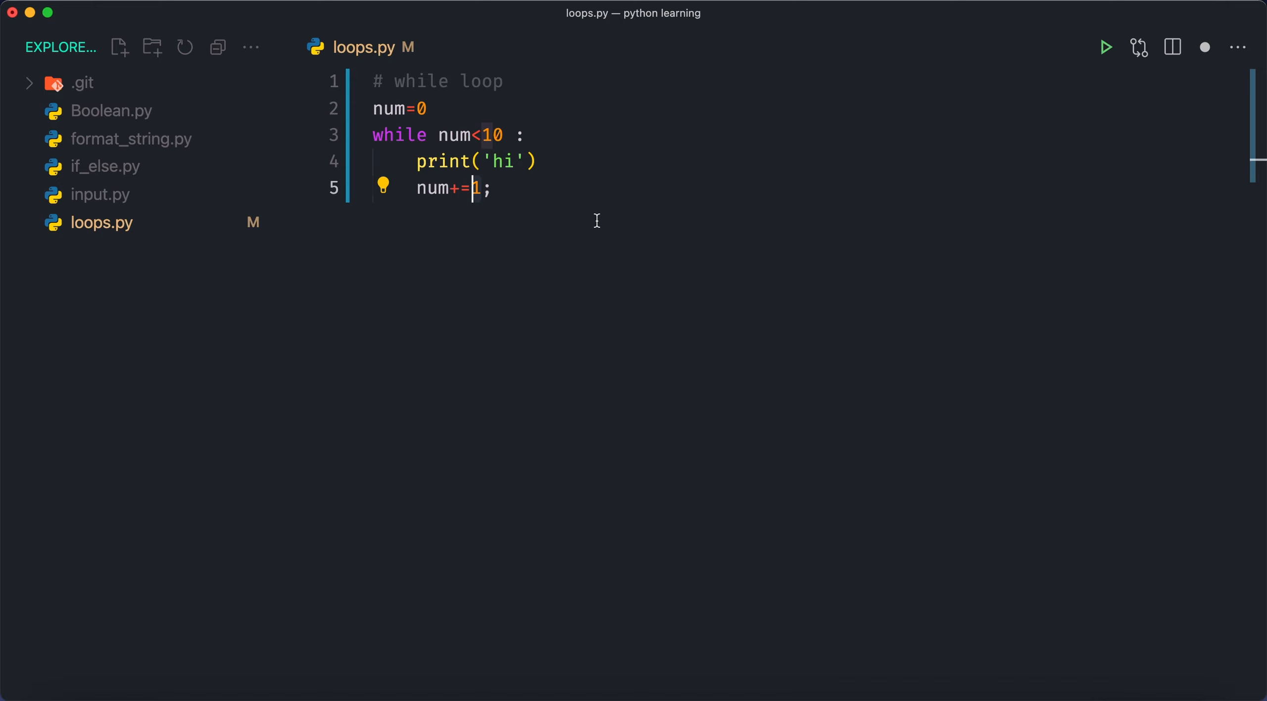
pyautogui.doubleClick(431, 189)
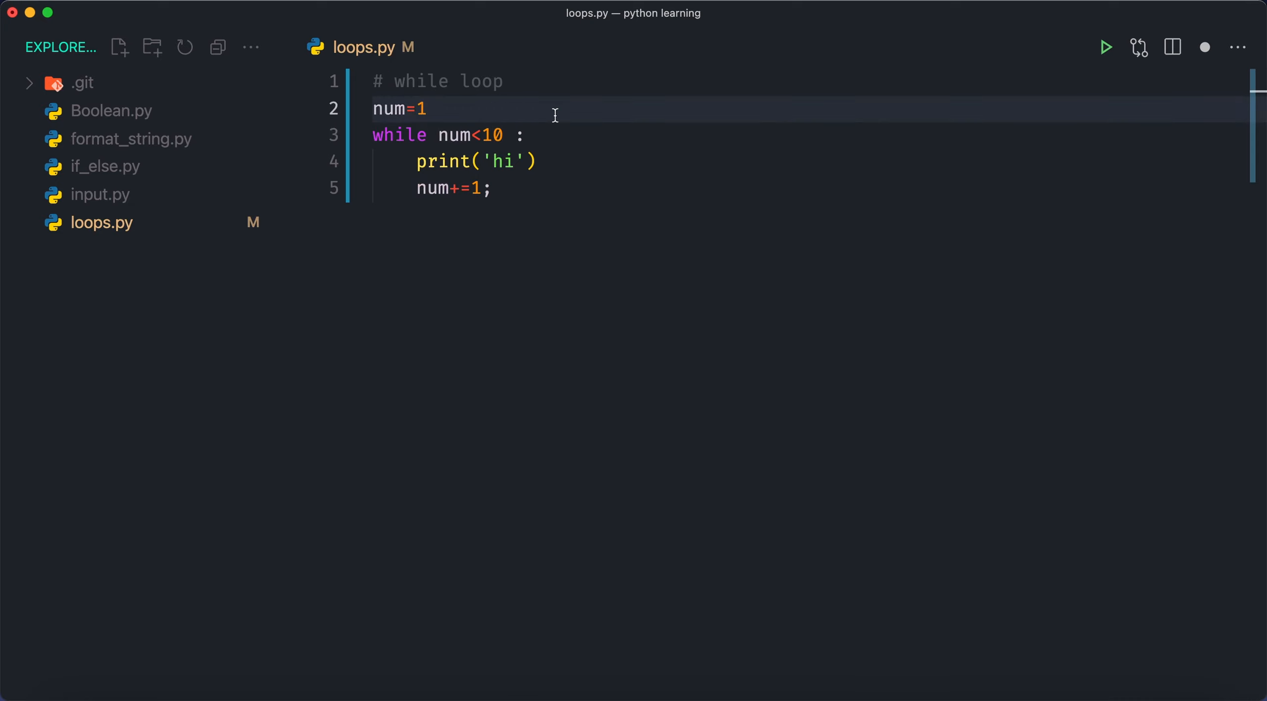
# Change num's starting value to 3, then 10, and finally back to 0
pyautogui.press('Backspace')
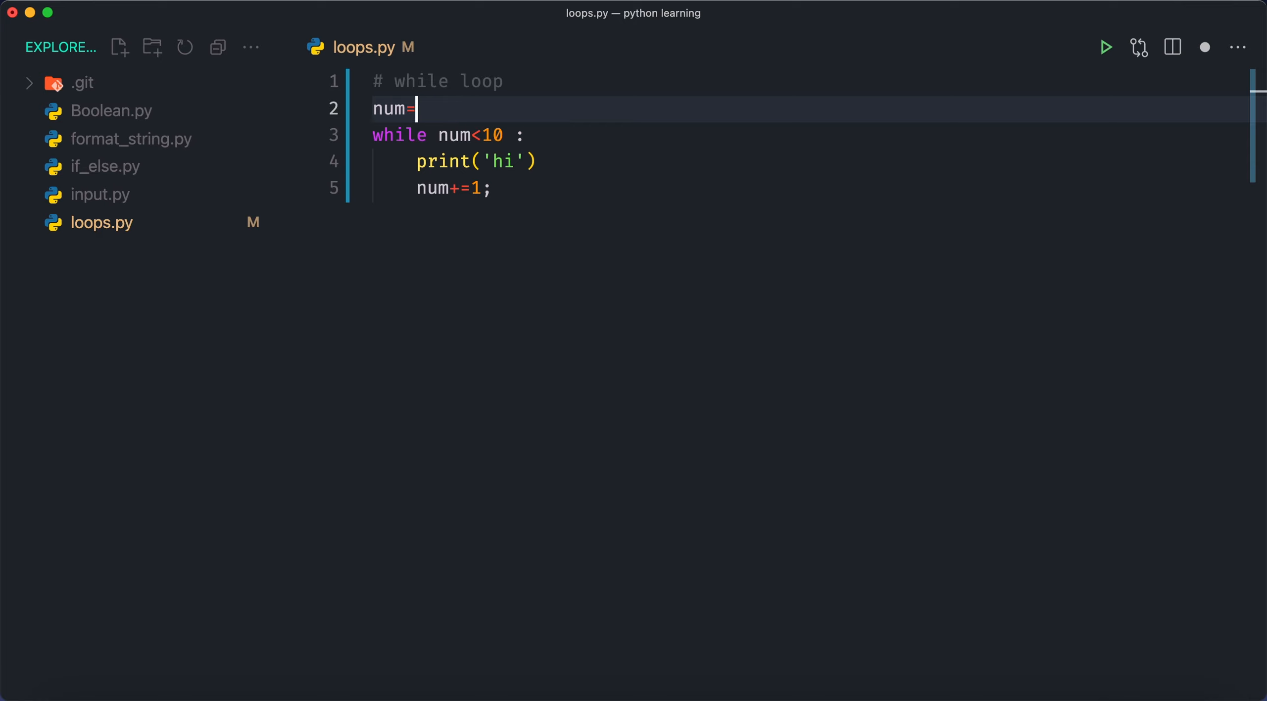
pyautogui.write('3')
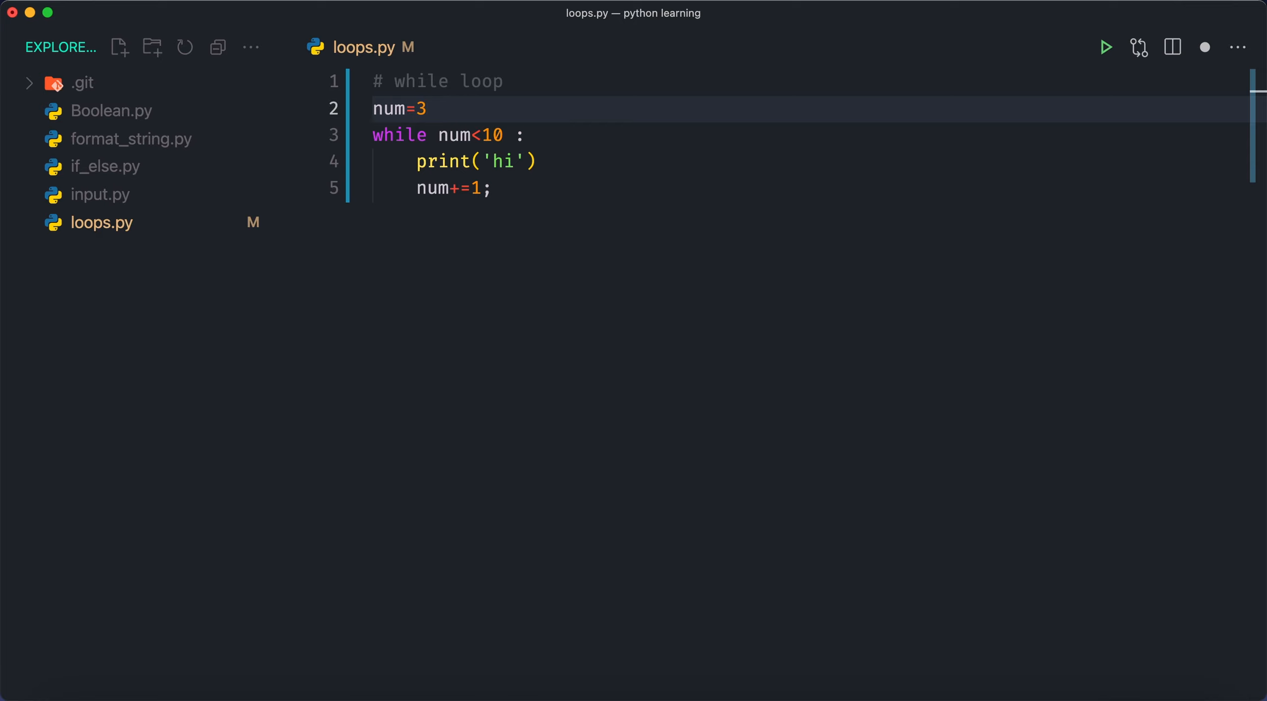
pyautogui.write('0')
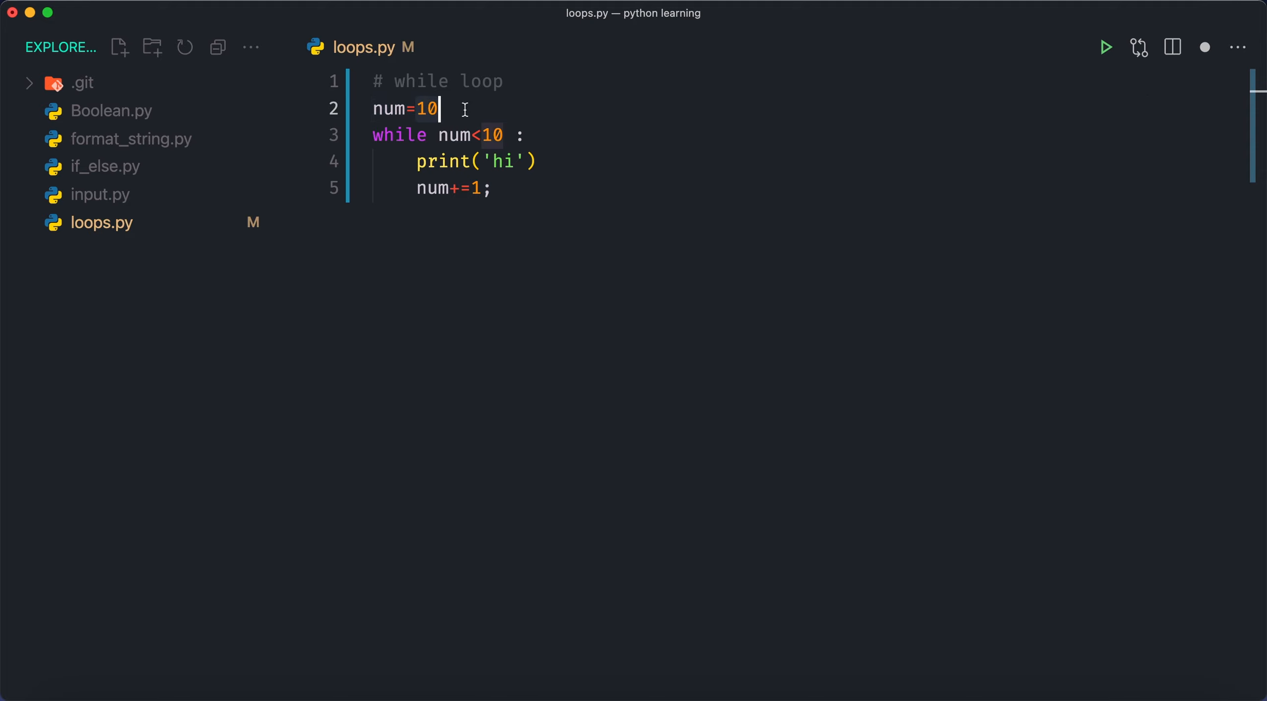
pyautogui.doubleClick(388, 108)
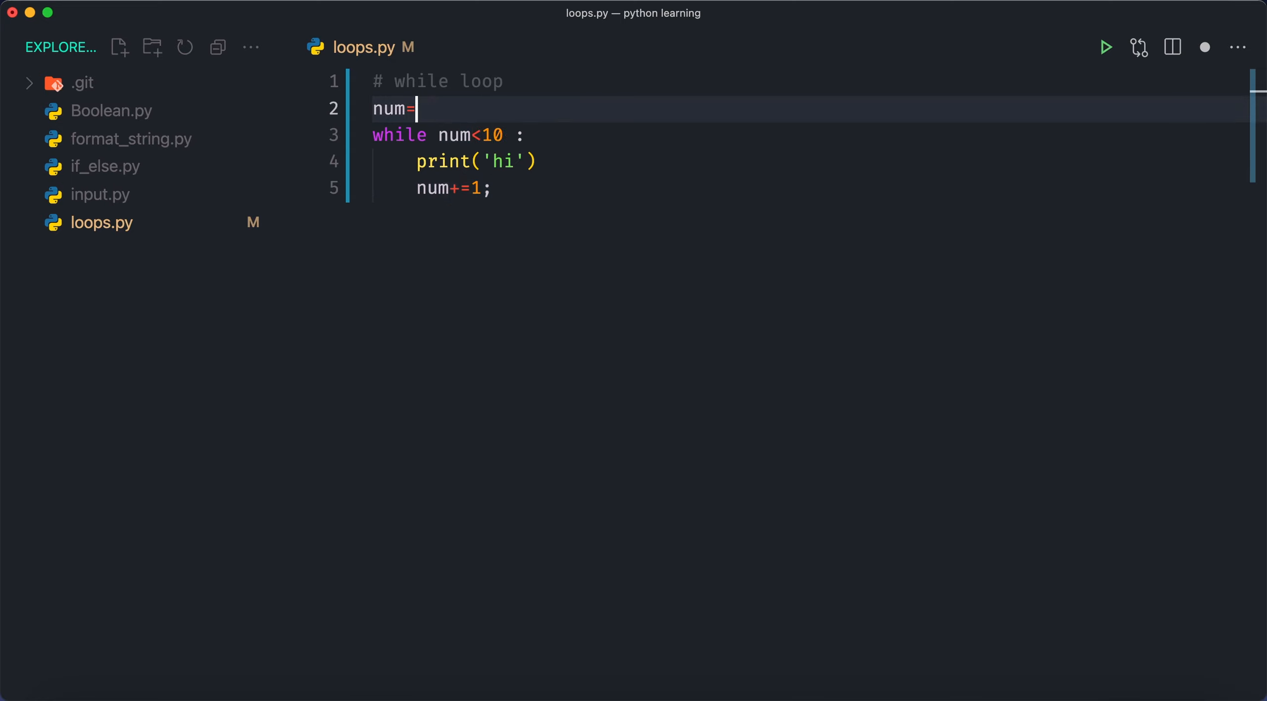
pyautogui.write('0')
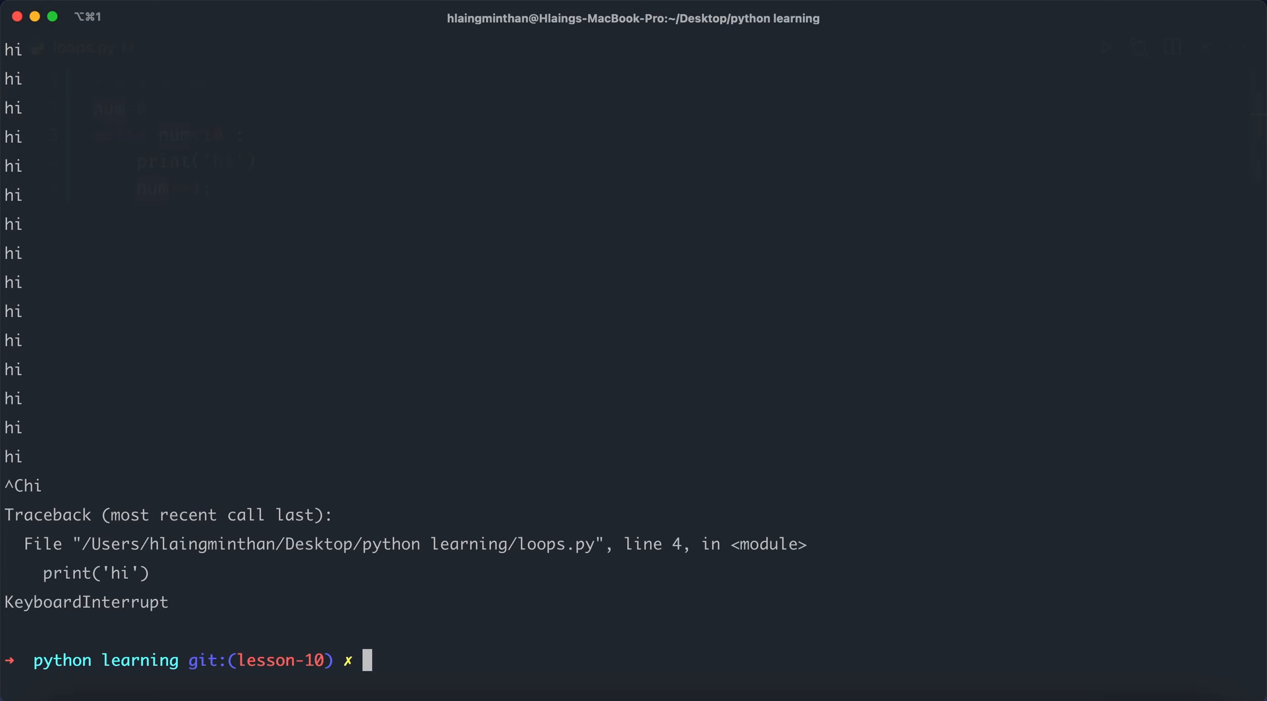
# Rerun 'python loops.py' in iTerm2 and return to the VS Code window
pyautogui.write('python loops.py')
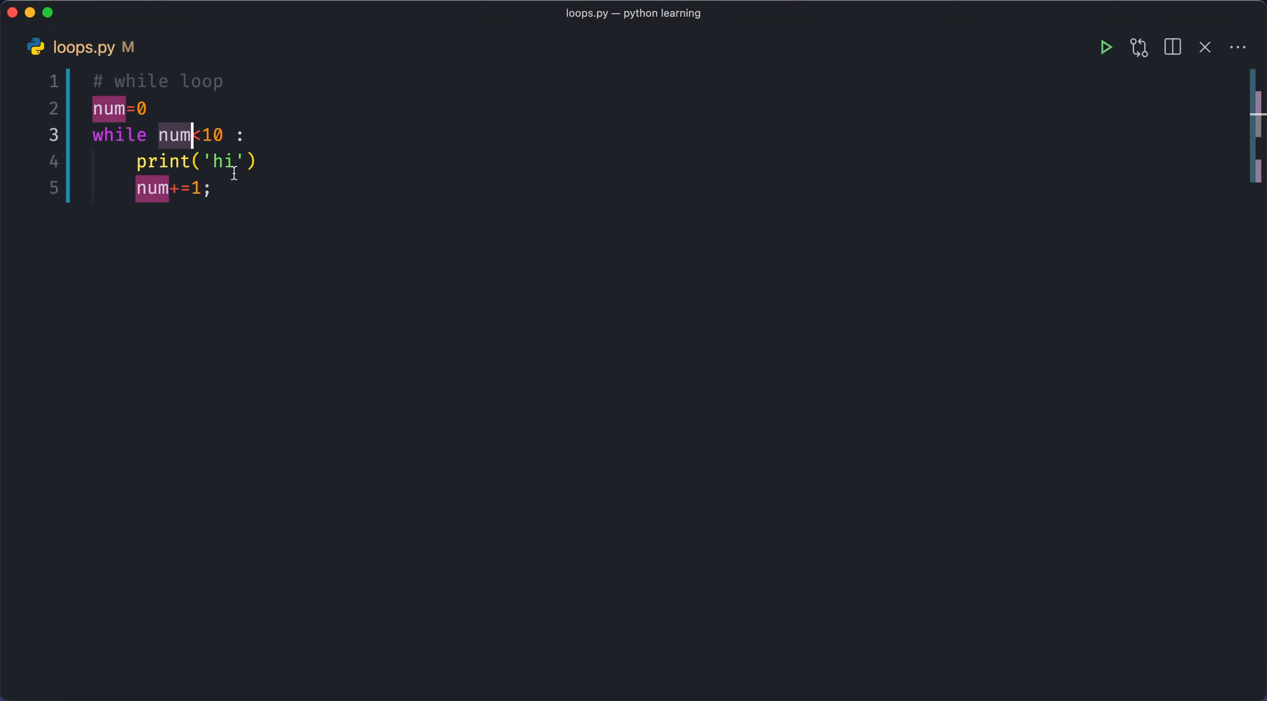
# Turn the print call into the f-string print(f'{num} hi')
pyautogui.click(212, 161)
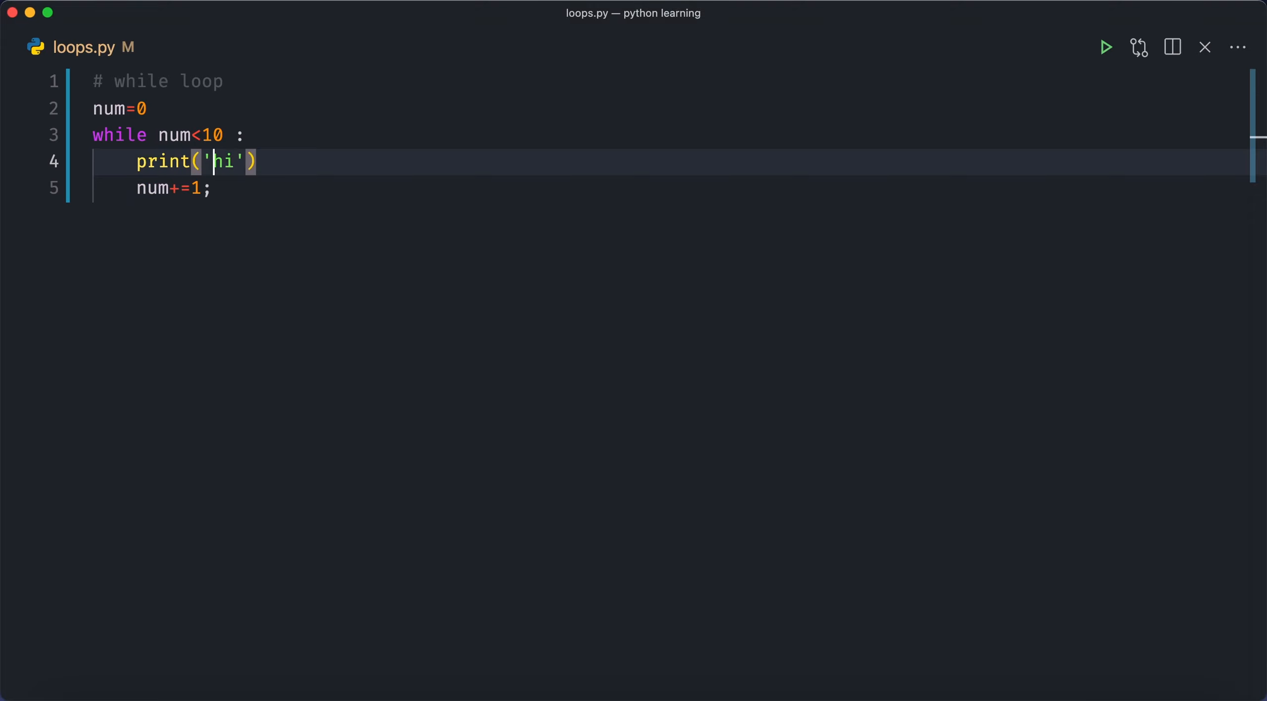
pyautogui.write('f')
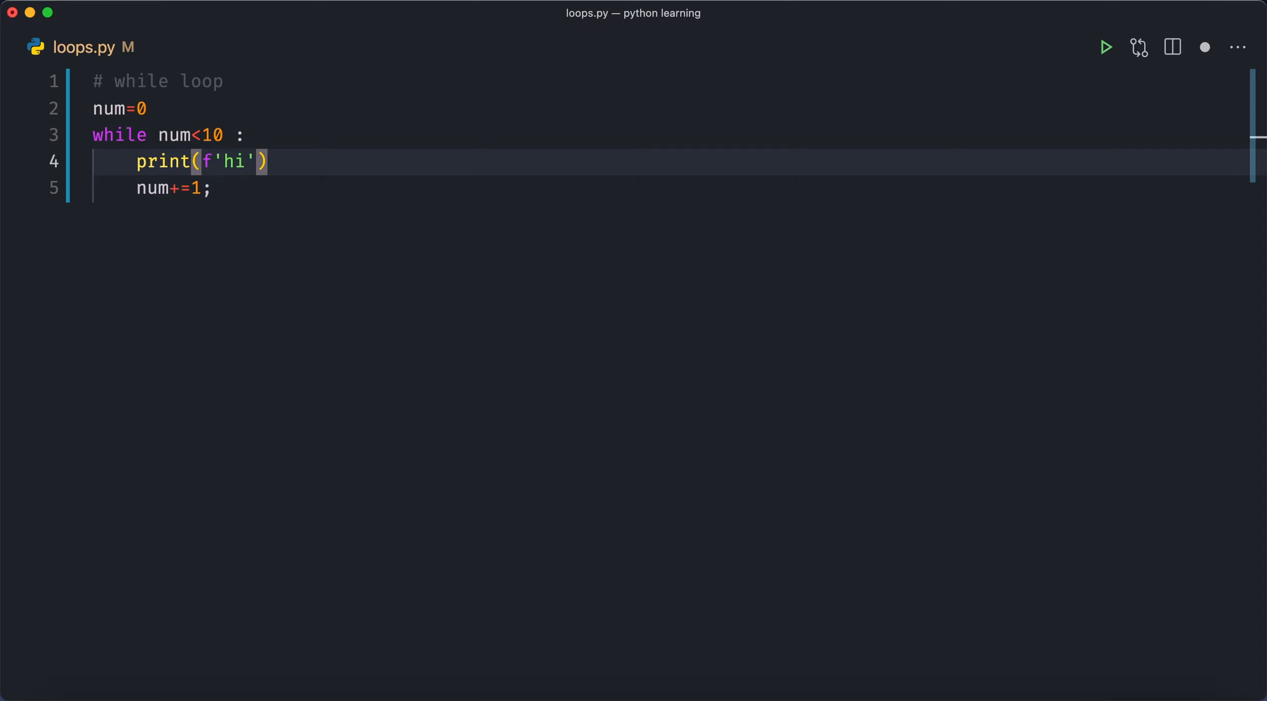
pyautogui.write('{num')
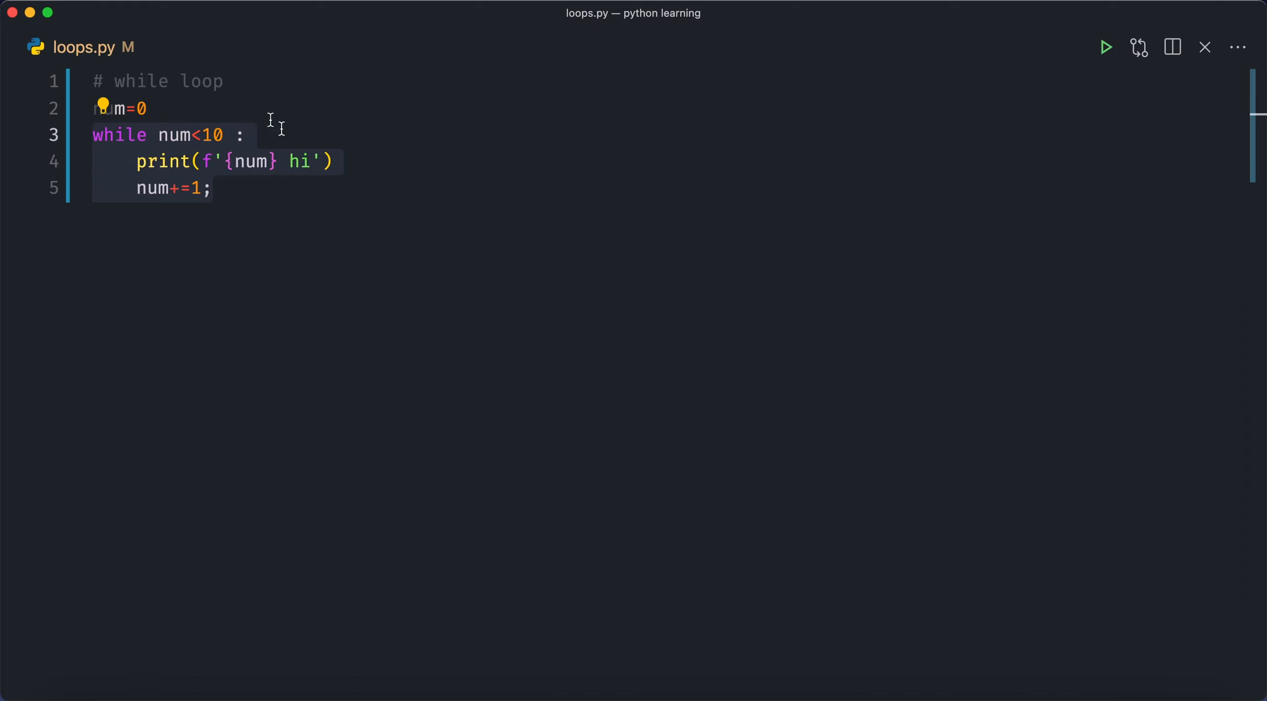
pyautogui.moveTo(300, 148)
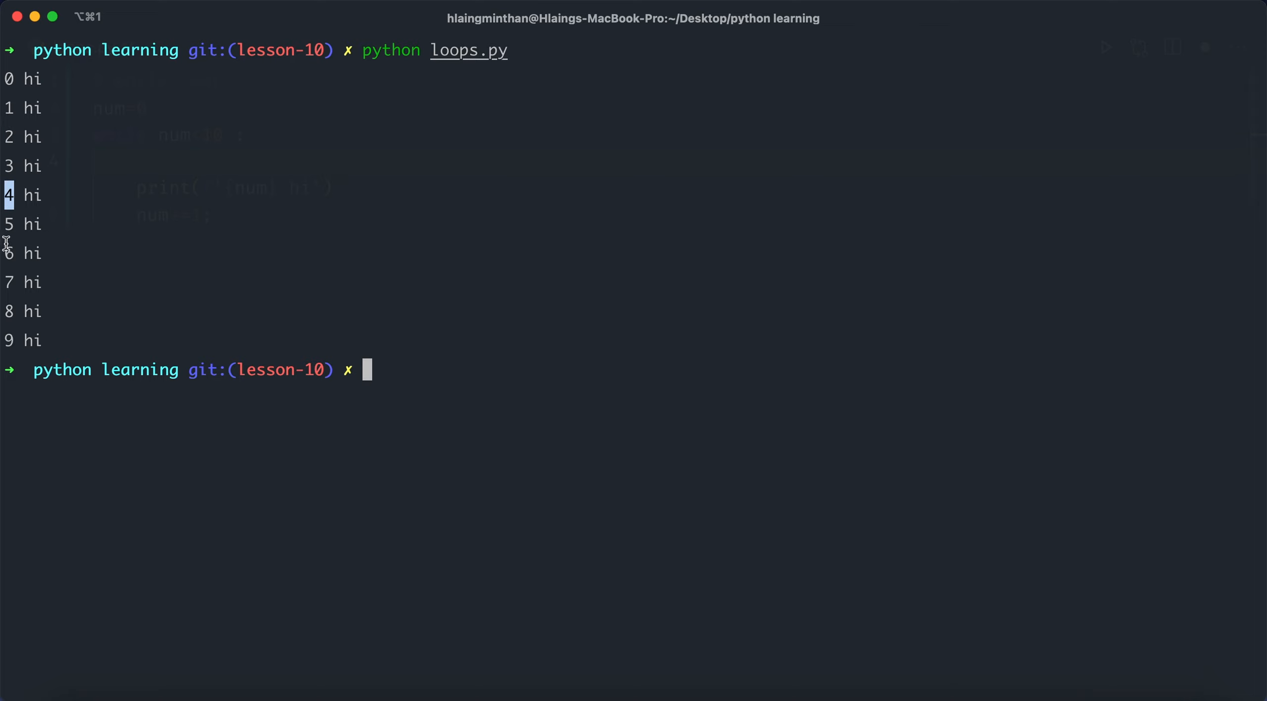
pyautogui.moveTo(12, 314)
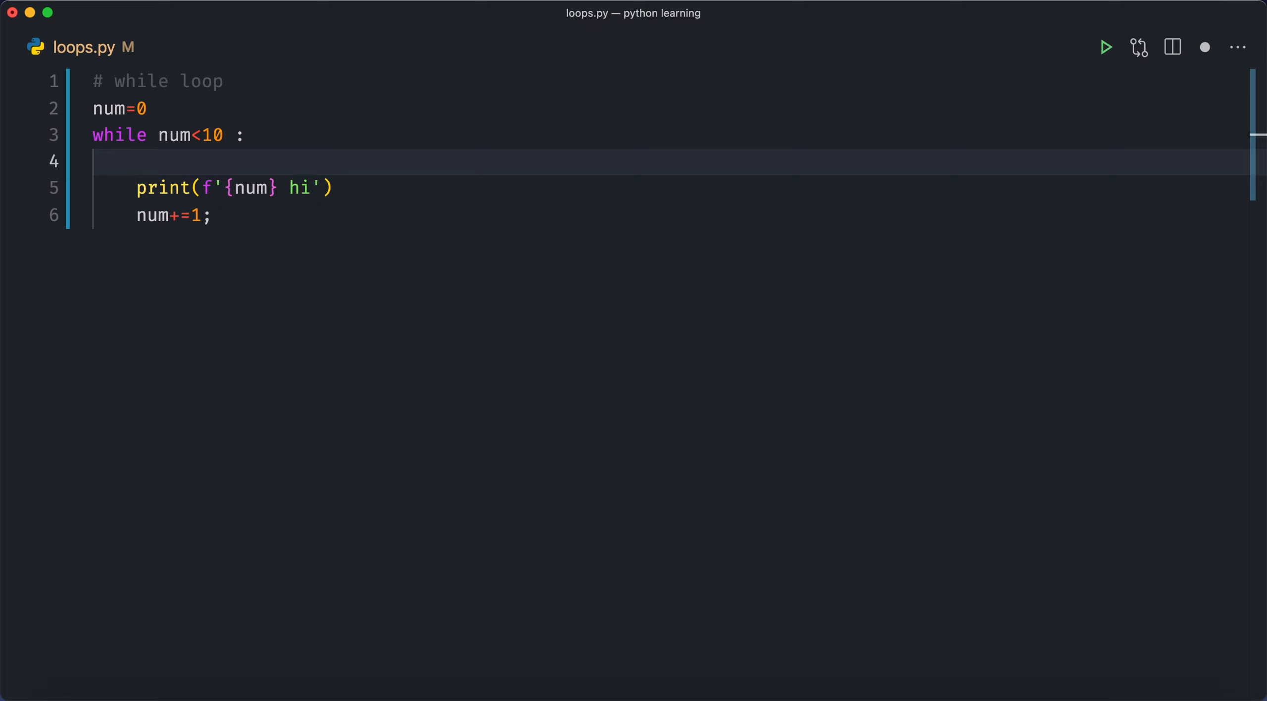
# Nest the print under 'if num % 2 == 0 :' so only even values print
pyautogui.write('if')
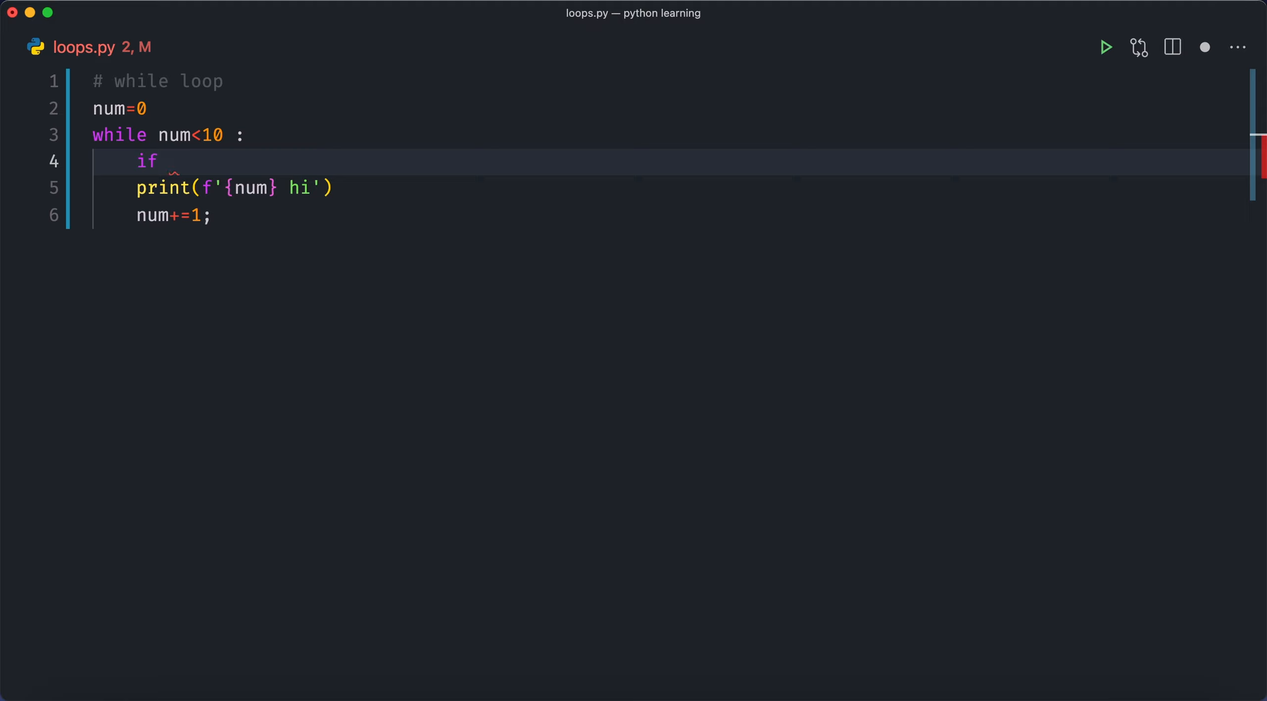
pyautogui.doubleClick(107, 108)
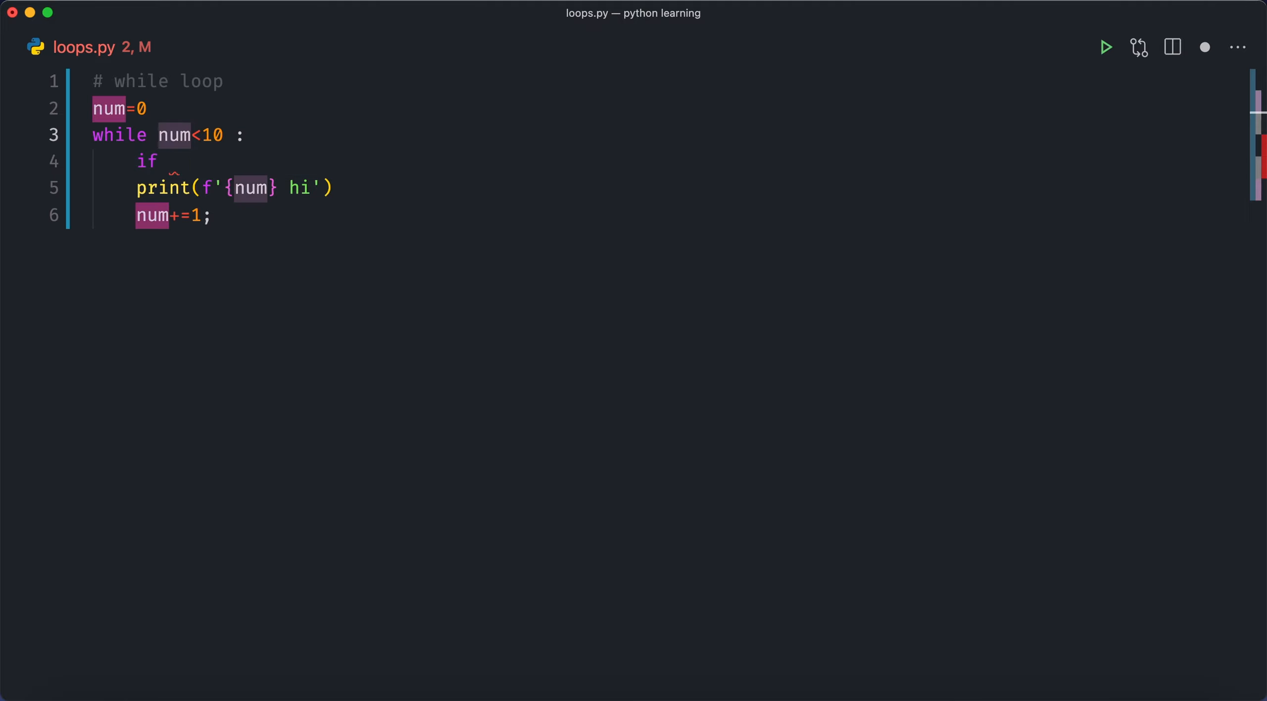
pyautogui.moveTo(210, 155)
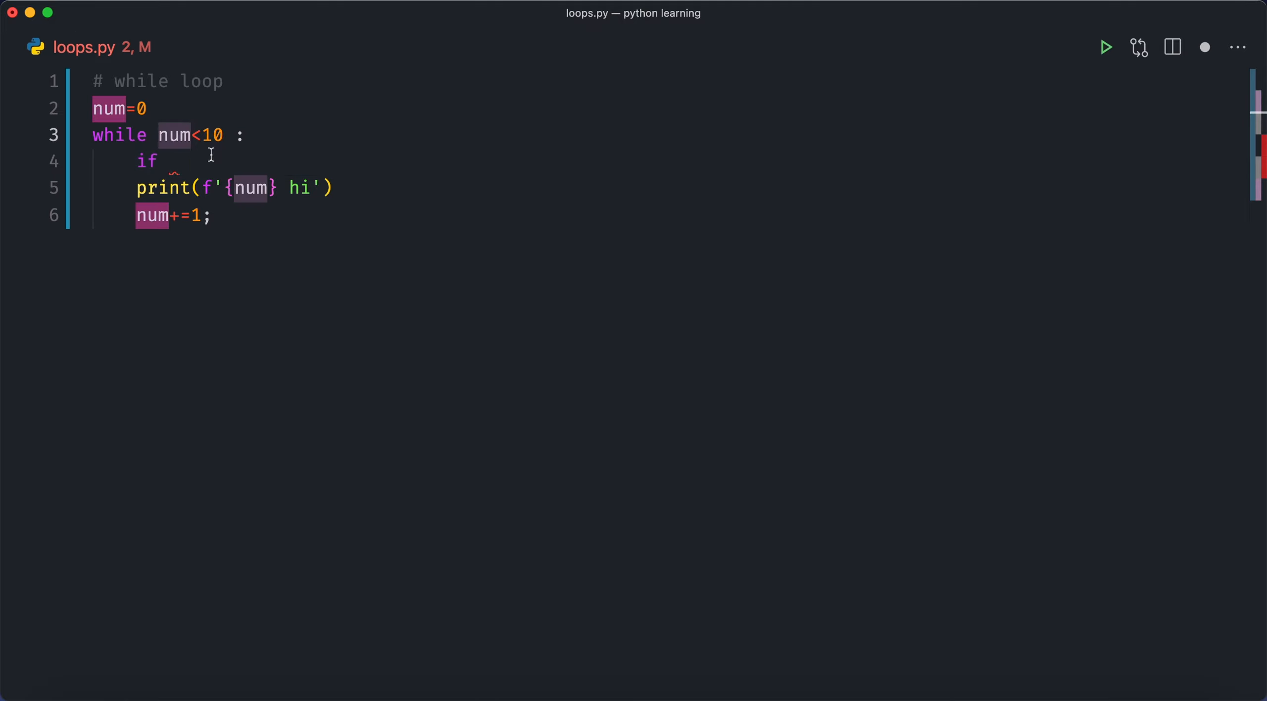
pyautogui.write('num')
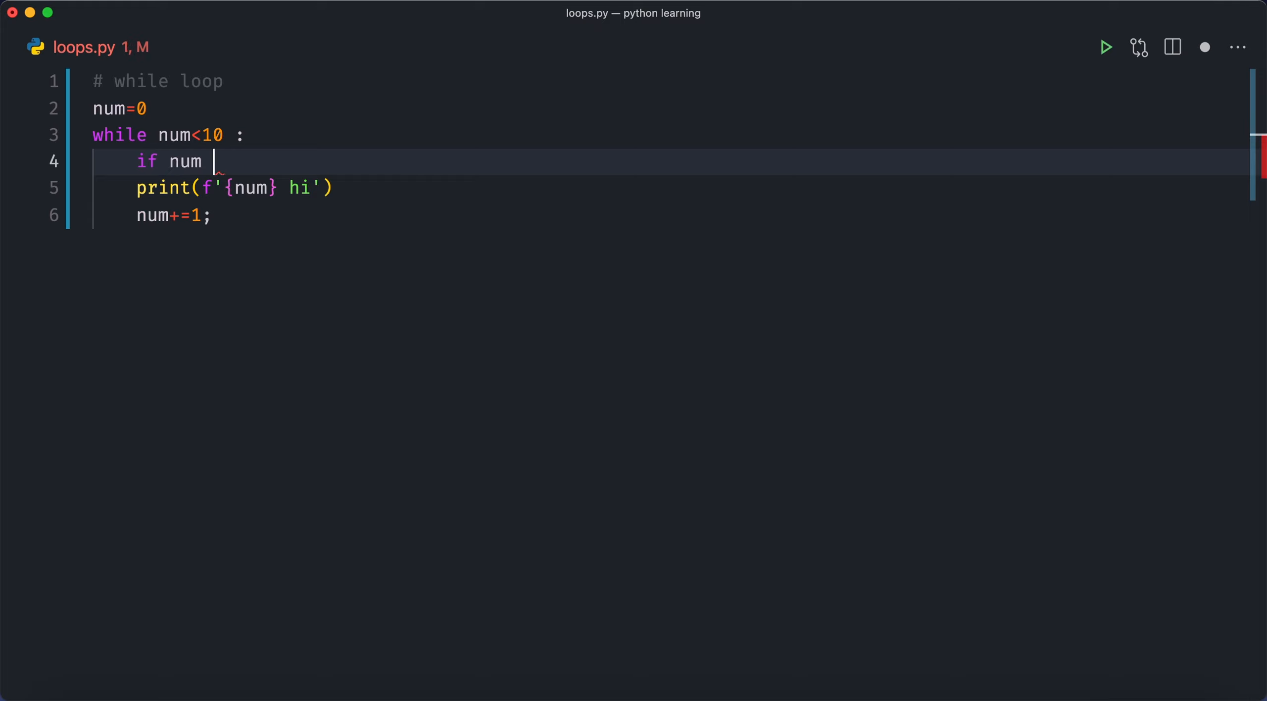
pyautogui.write('%')
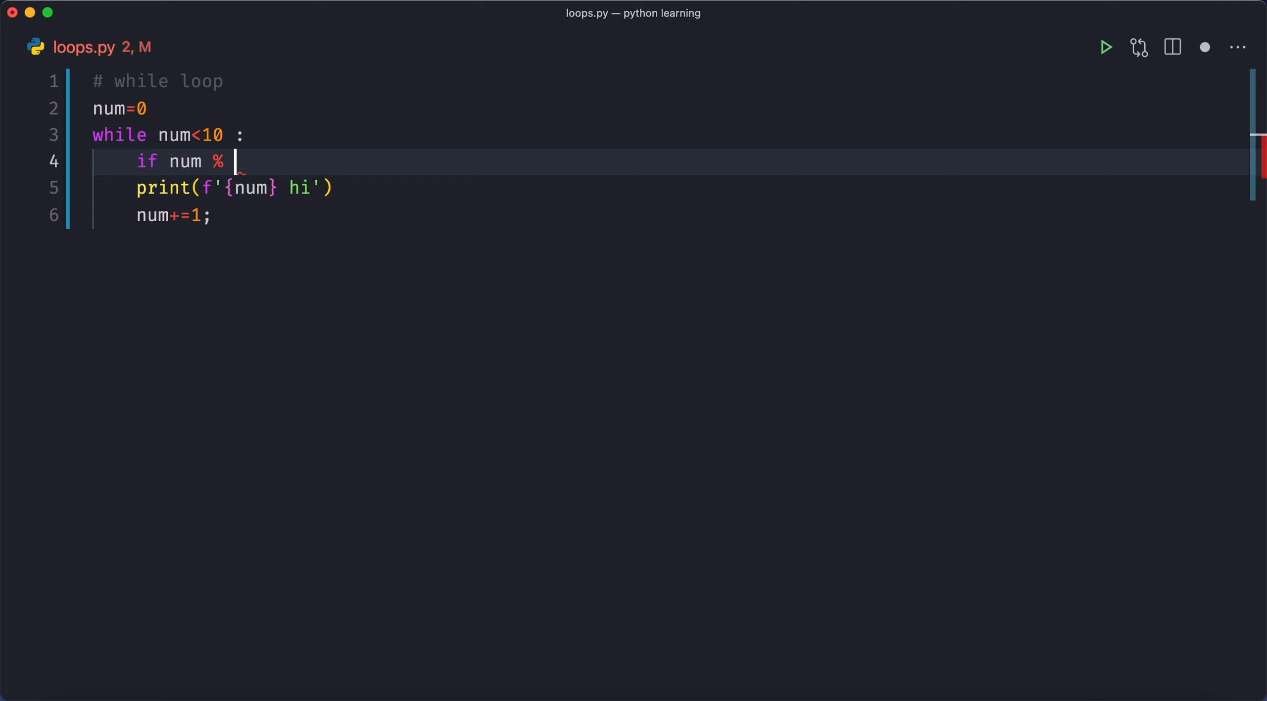
pyautogui.write('2')
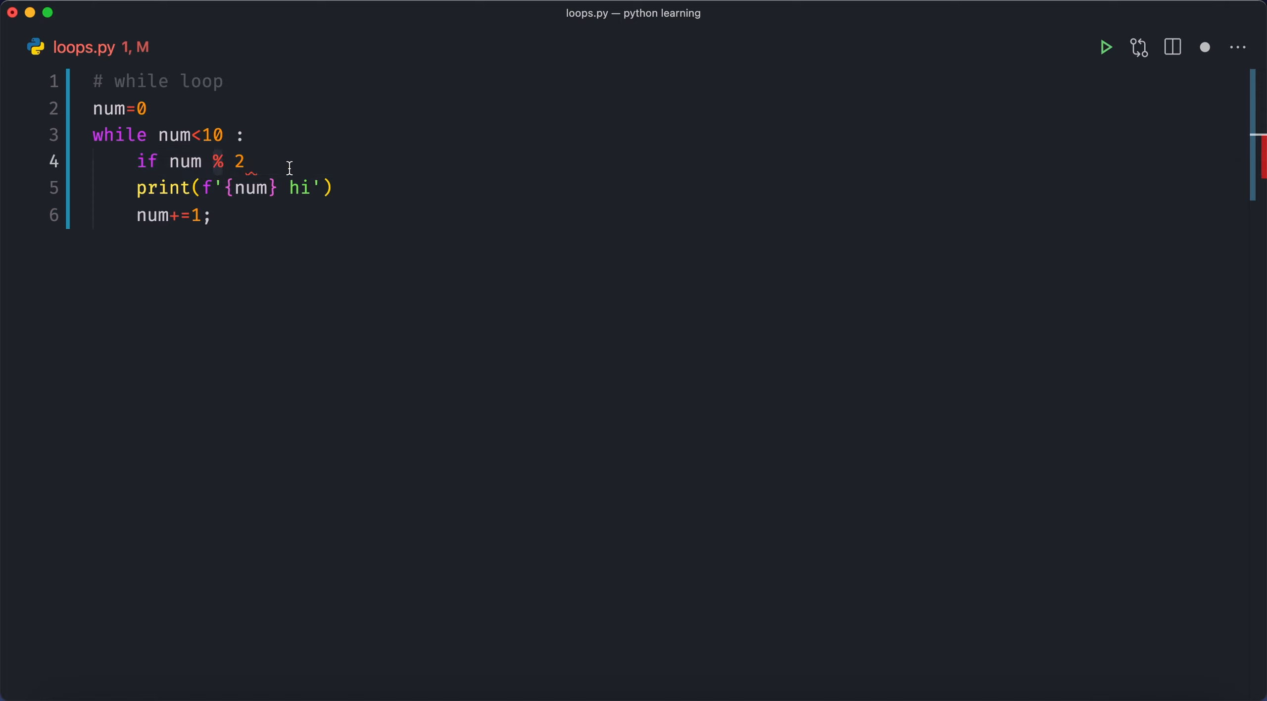
pyautogui.click(255, 161)
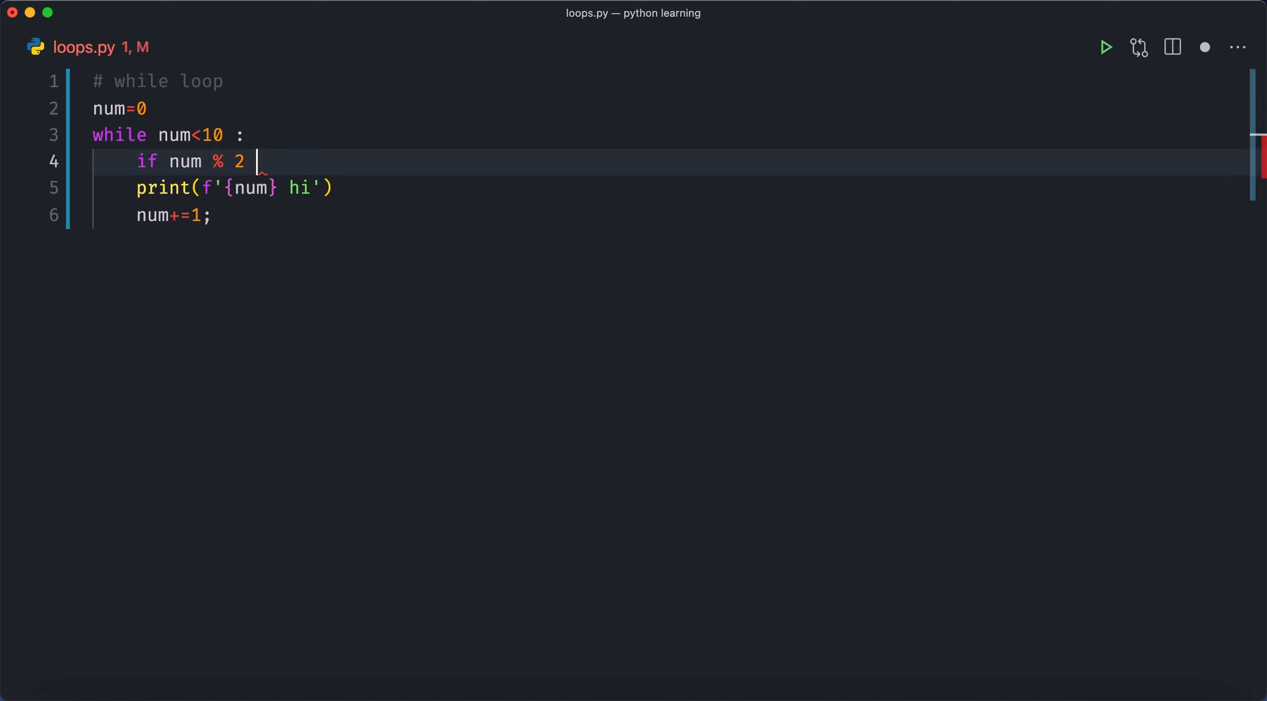
pyautogui.write('== 0 :')
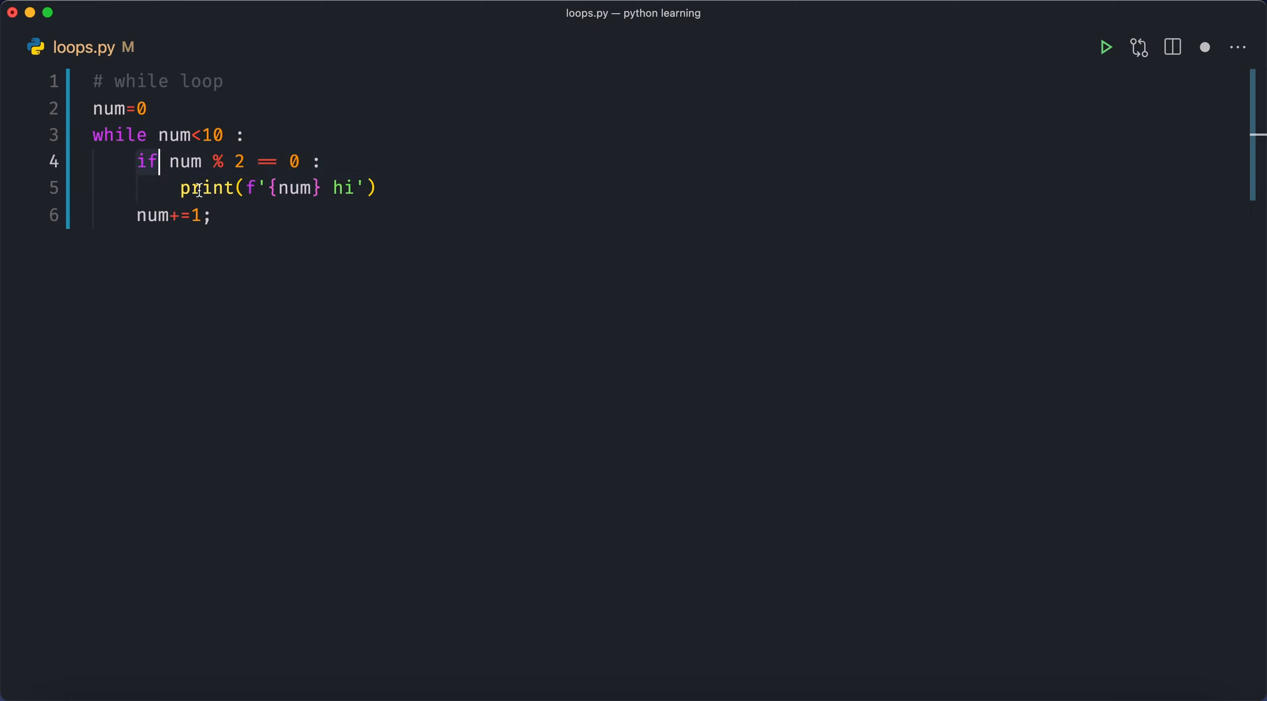
pyautogui.doubleClick(294, 187)
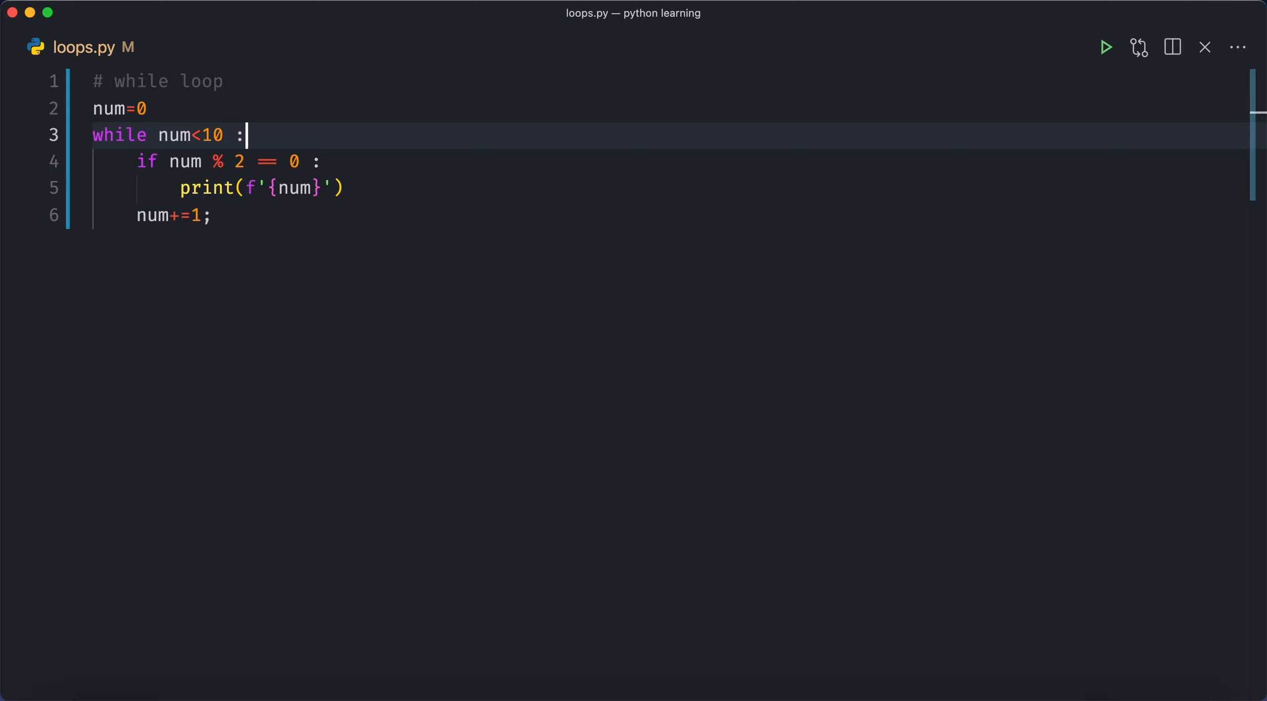
# Add 'if num > 5 :' with an indented break at the top of the loop body
pyautogui.press('enter')
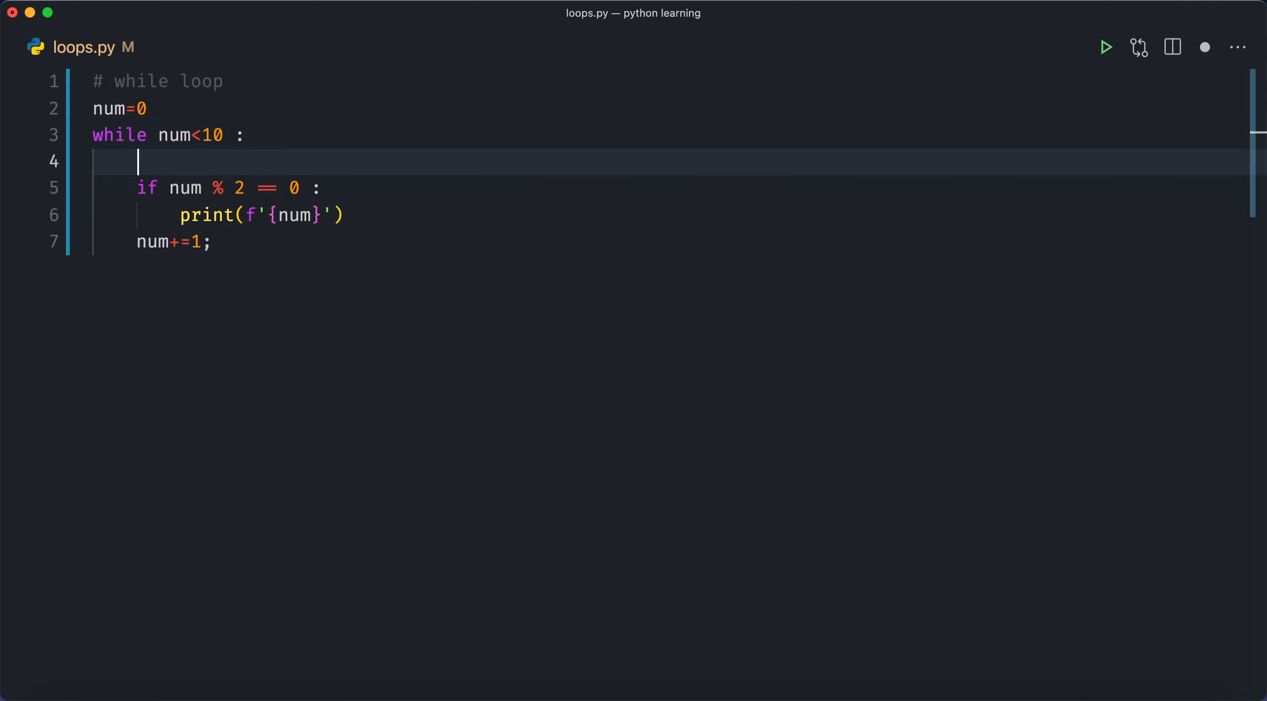
pyautogui.write('if num')
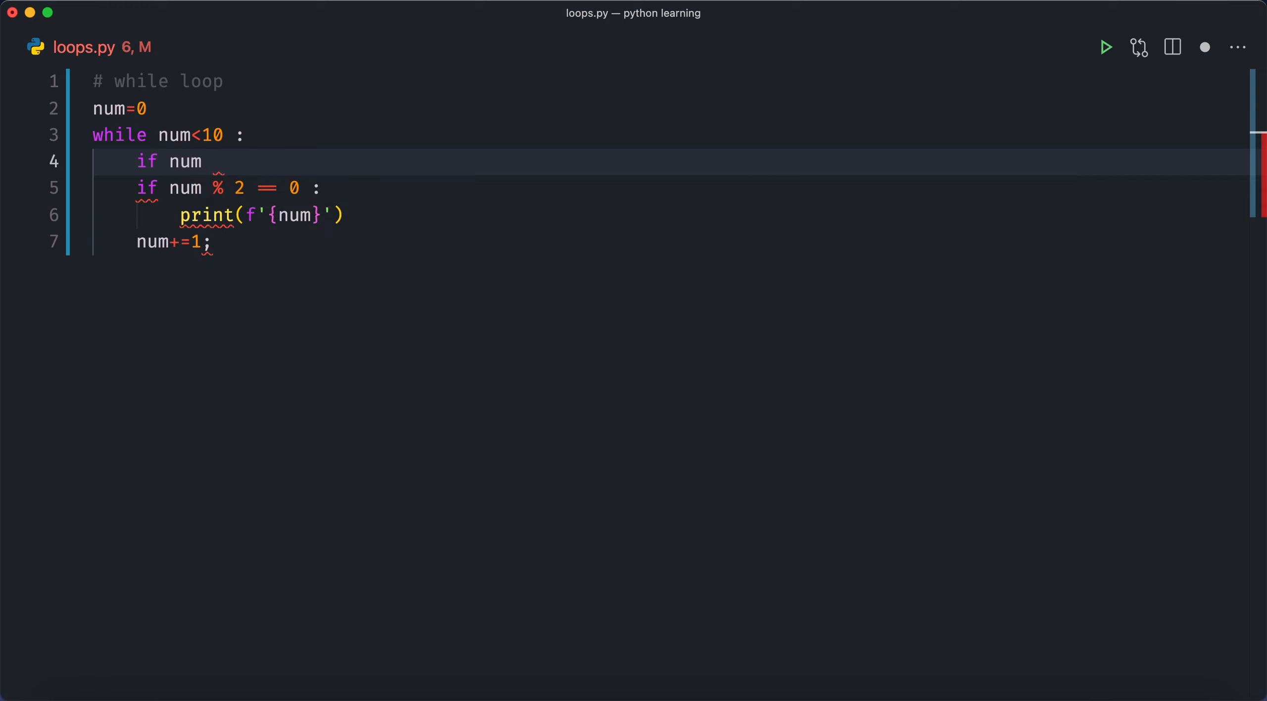
pyautogui.write('> 5')
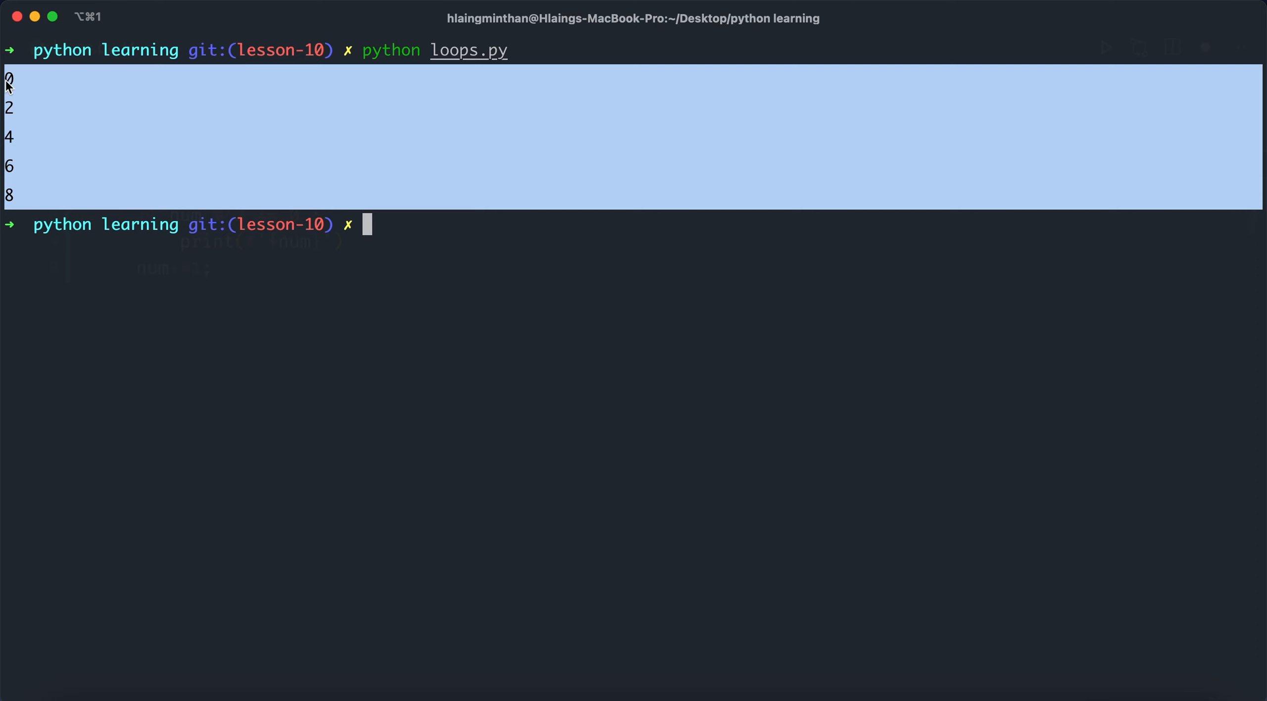
pyautogui.moveTo(13, 216)
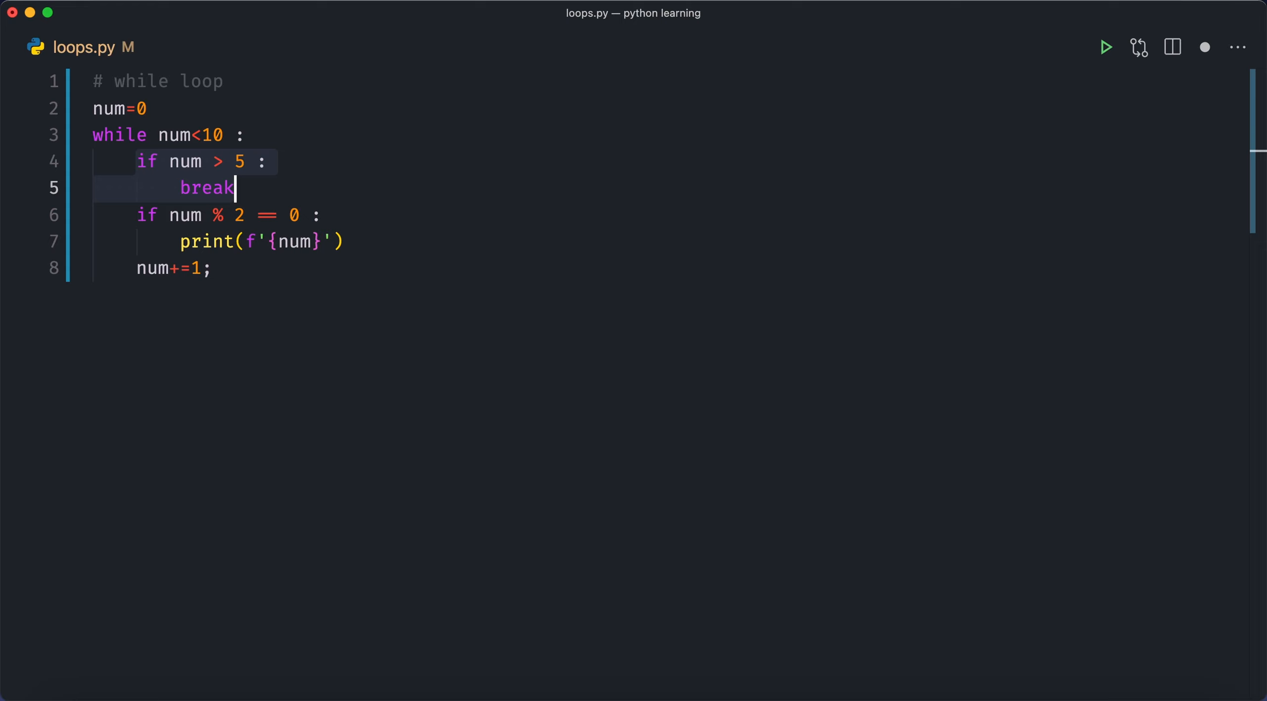
pyautogui.moveTo(333, 156)
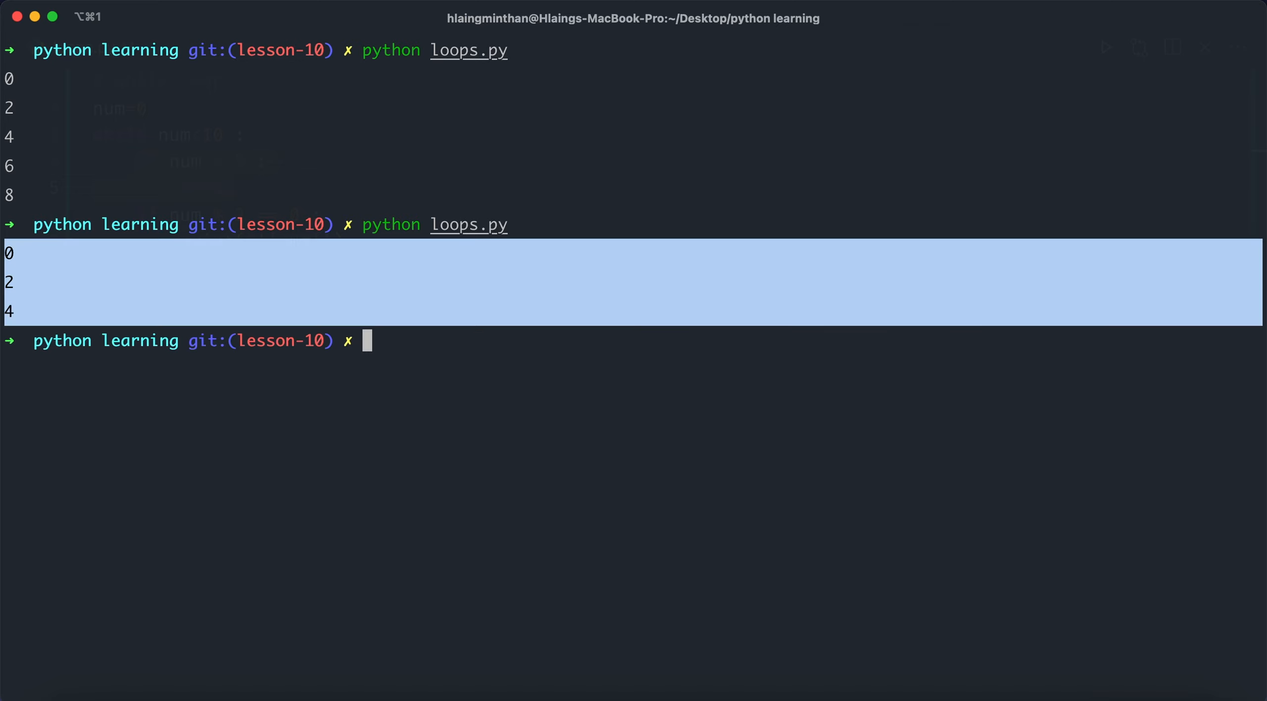
pyautogui.moveTo(21, 193)
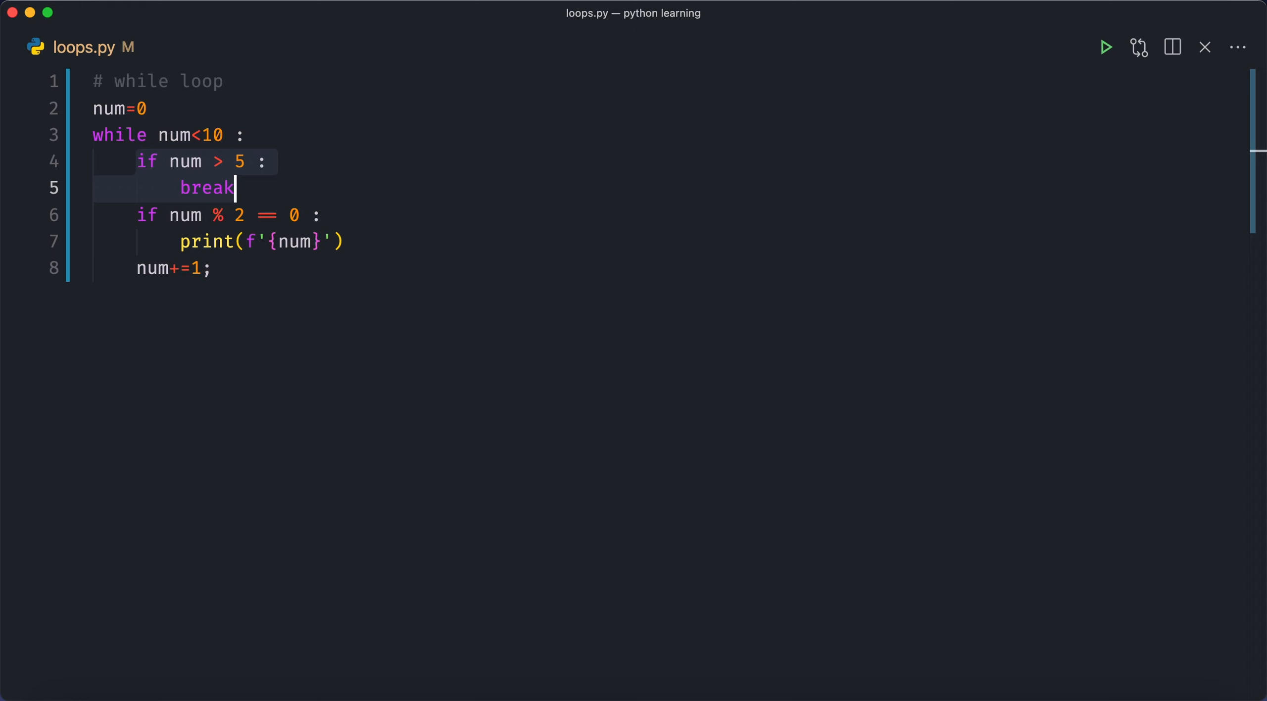
pyautogui.moveTo(255, 288)
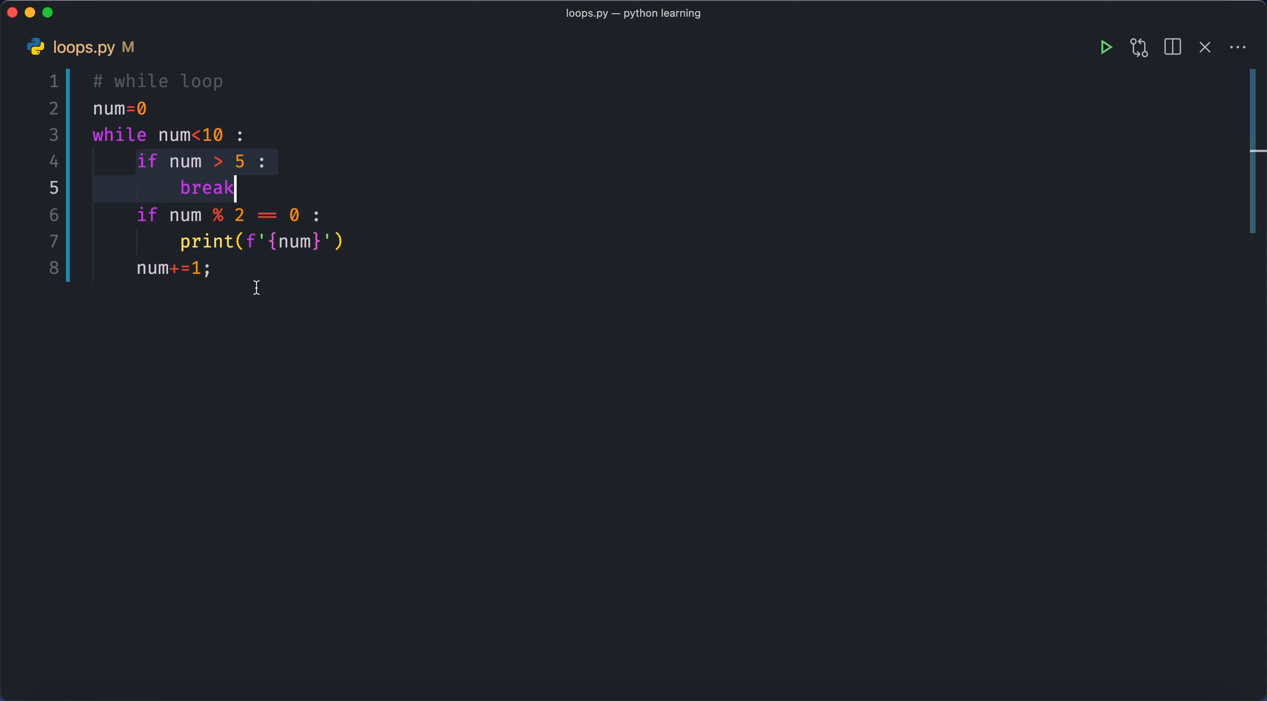